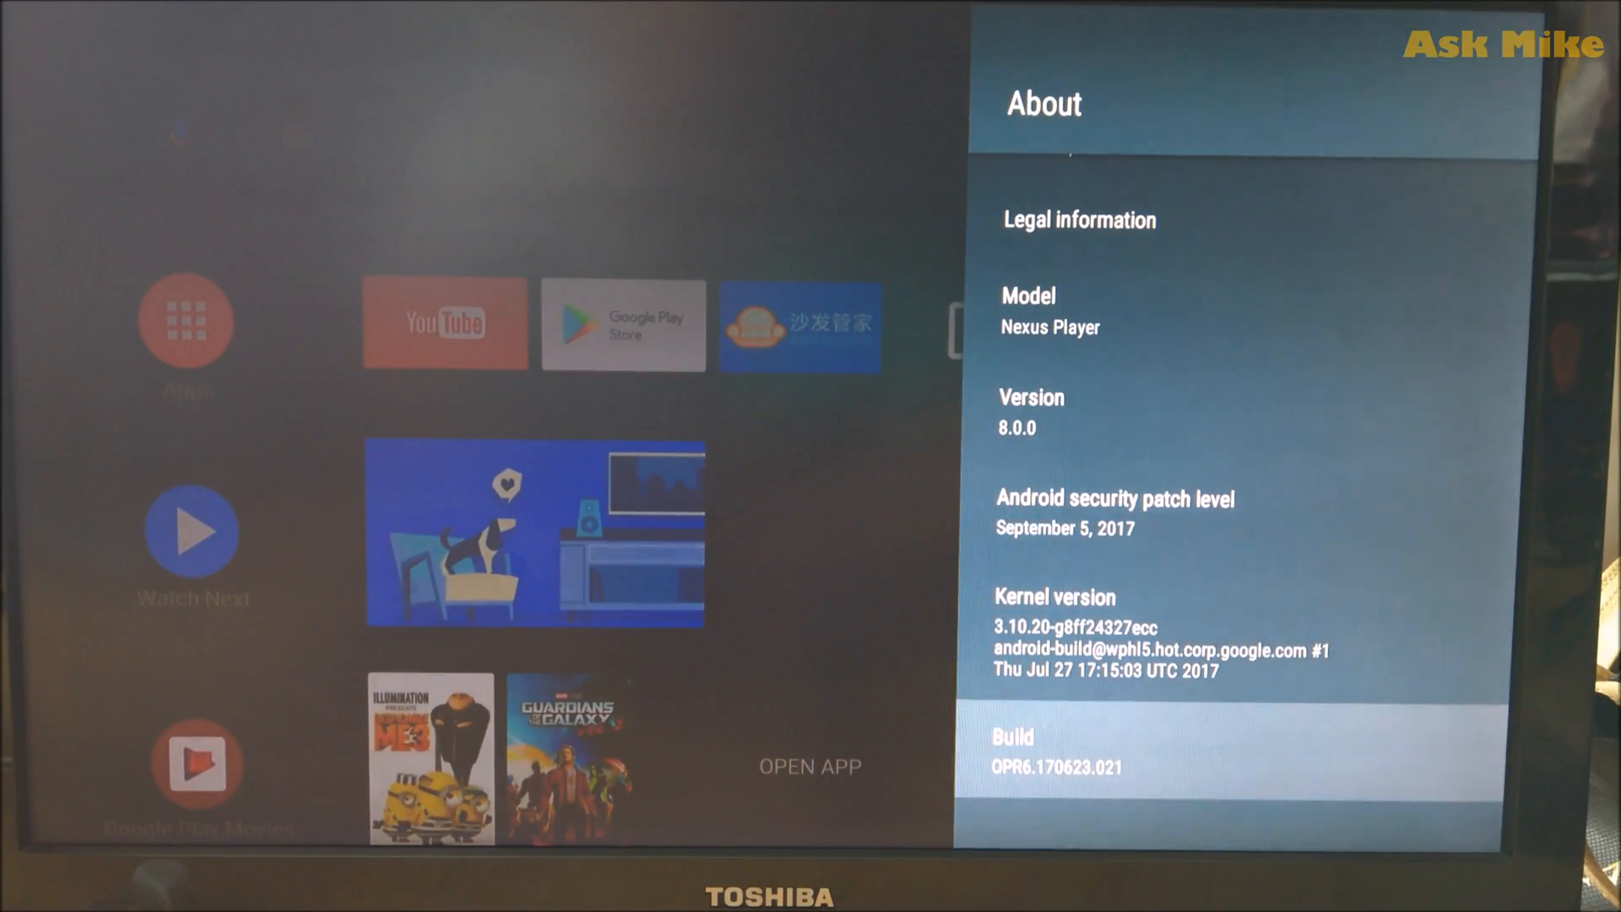
# Return from About and open Developer options in Android TV Settings
pyautogui.click(1055, 751)
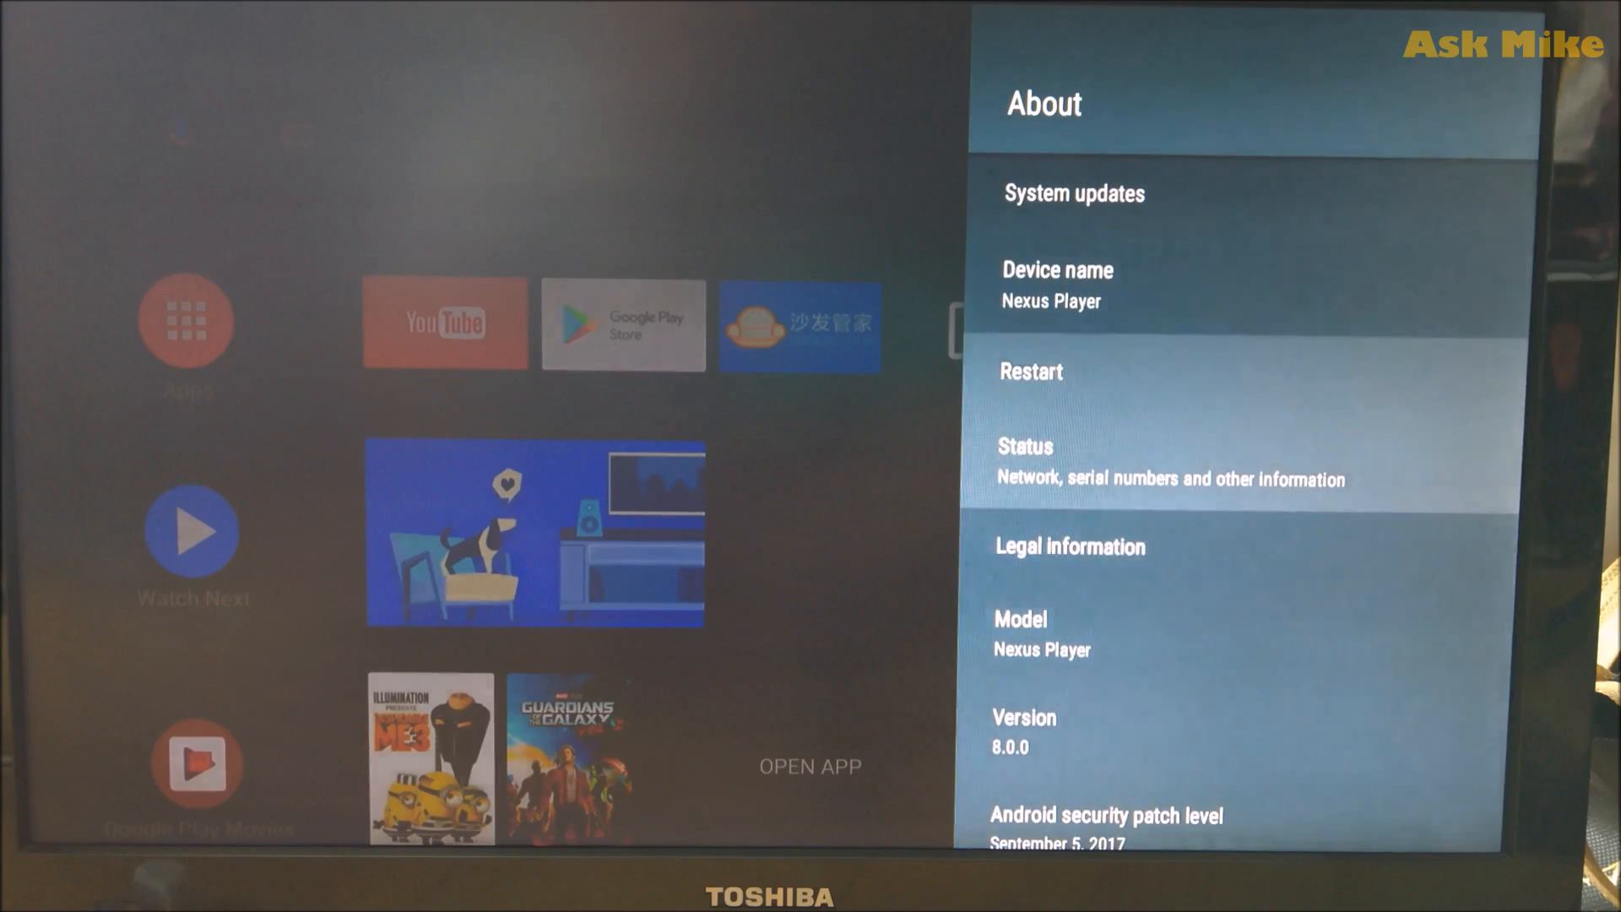
pyautogui.press('Back')
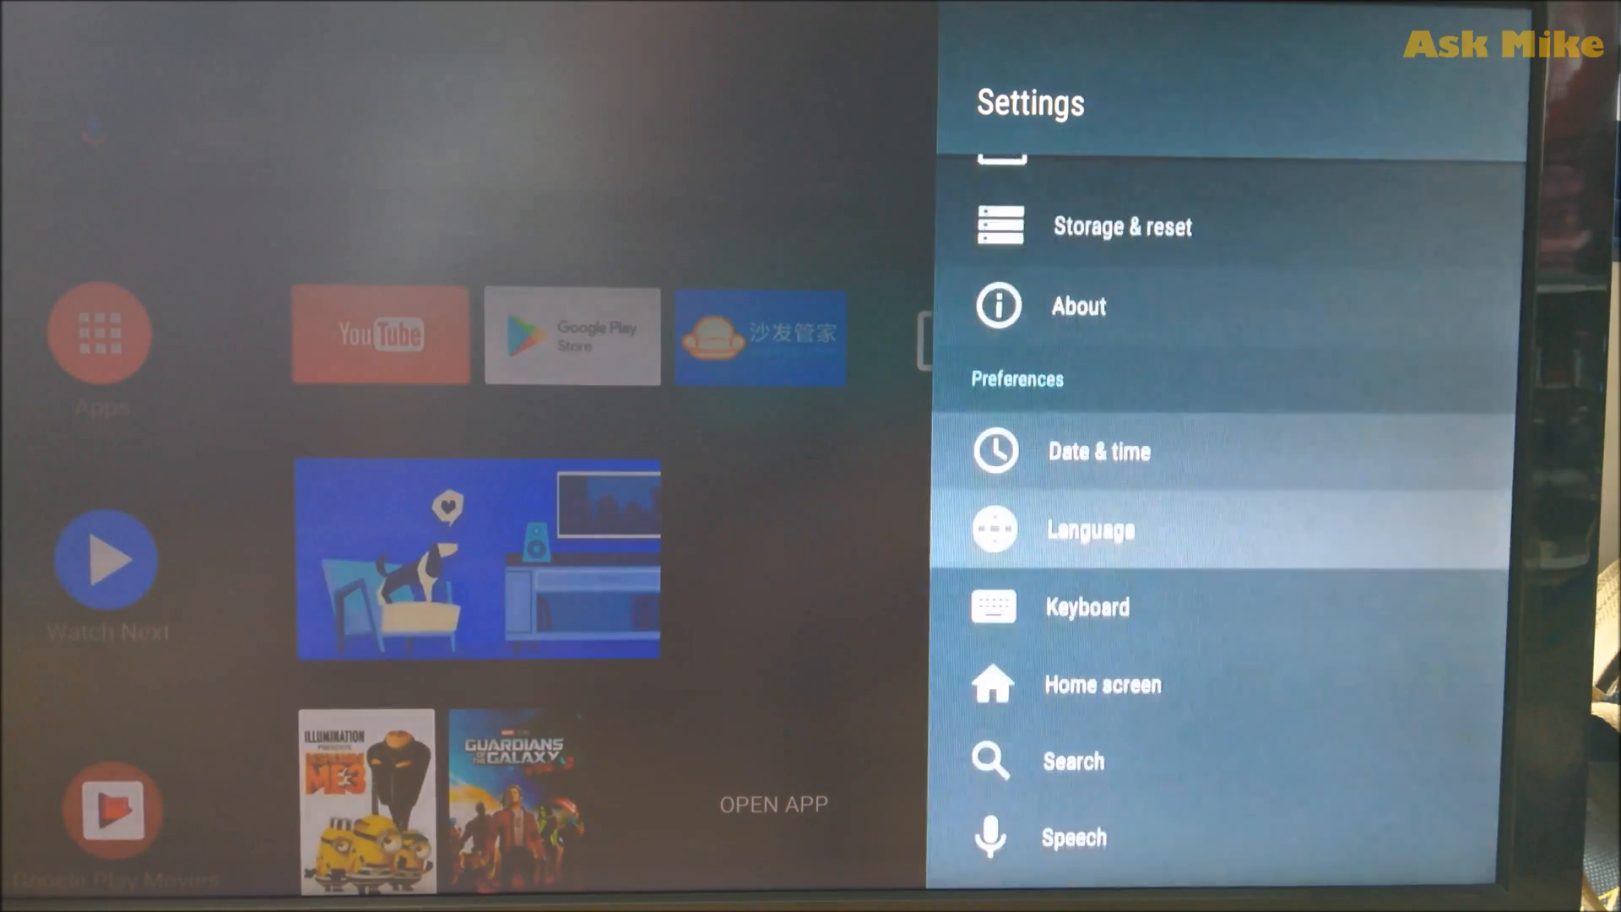
pyautogui.scroll(-3)
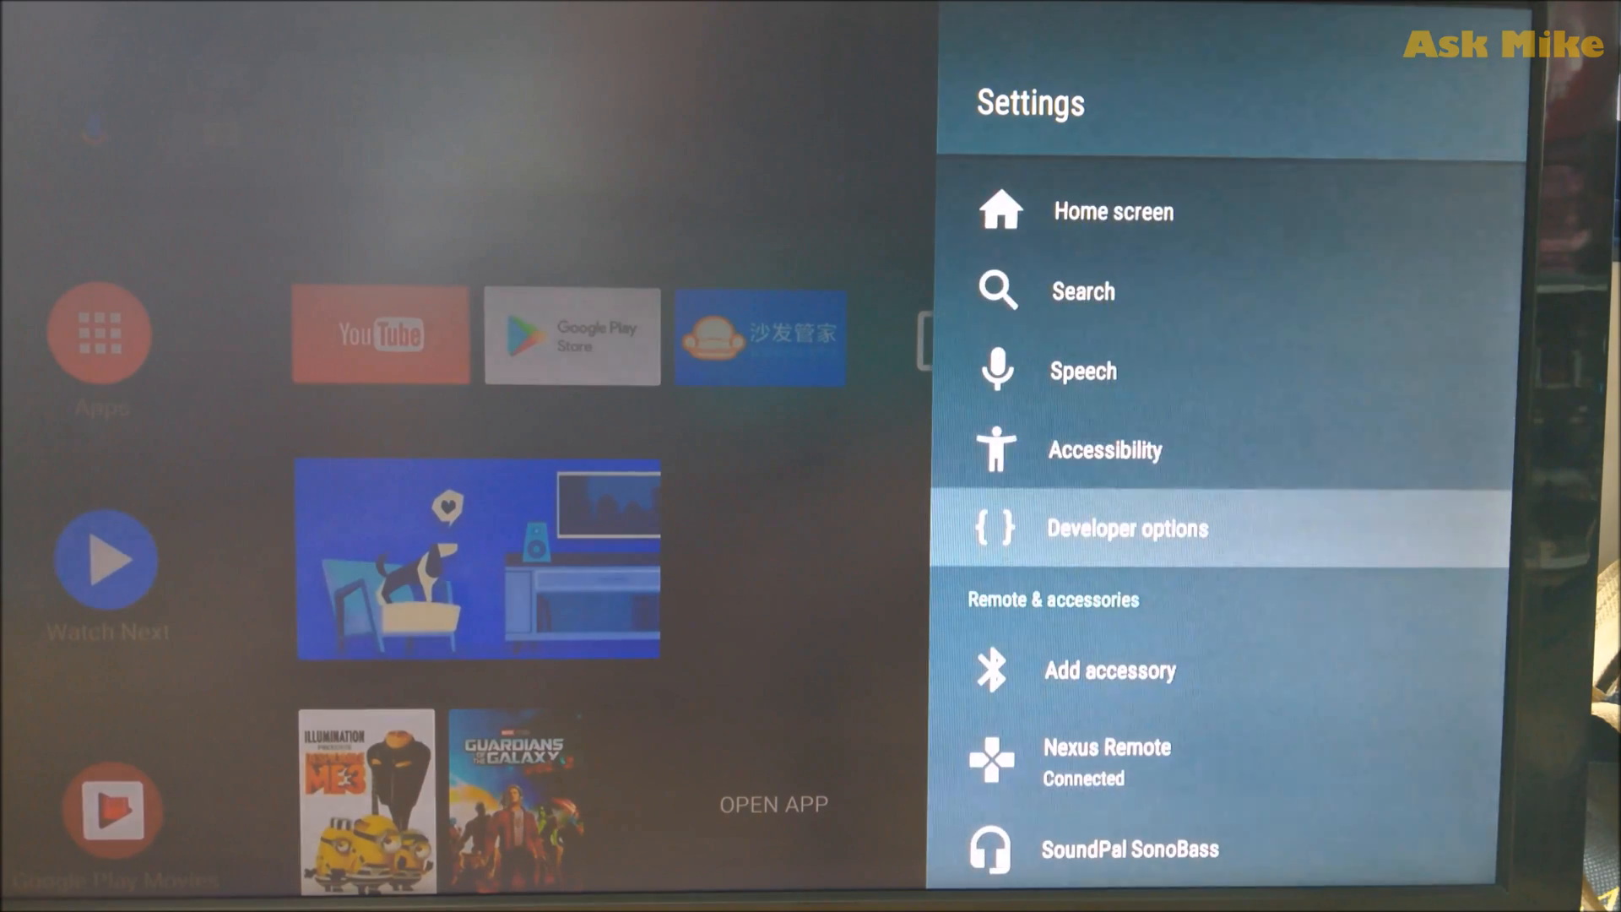
pyautogui.click(1126, 527)
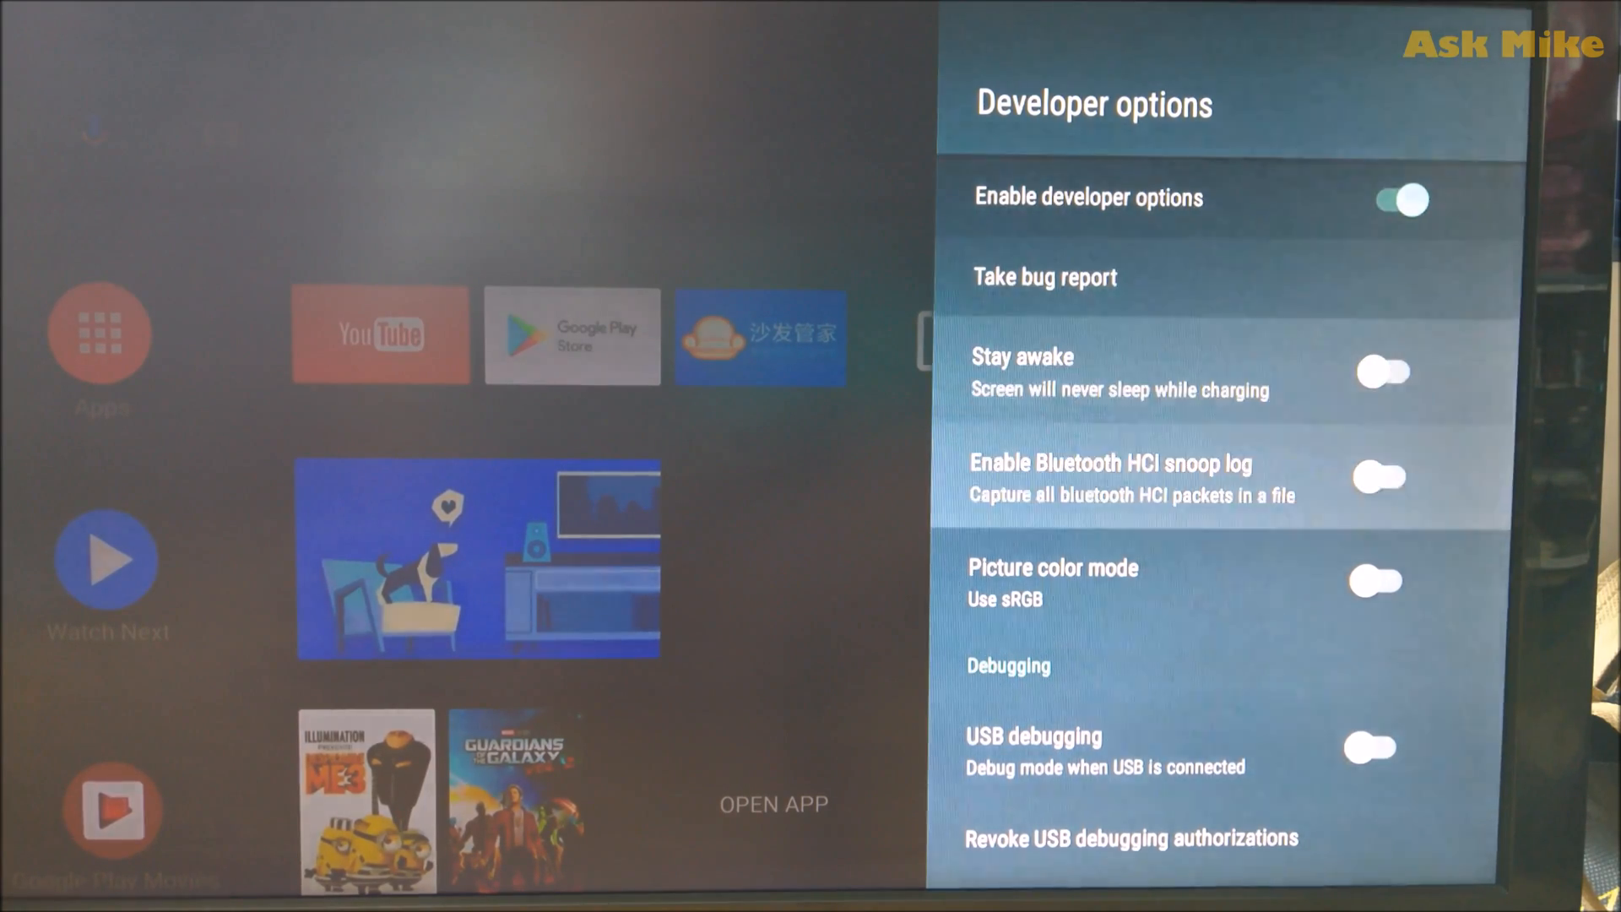
pyautogui.click(1369, 748)
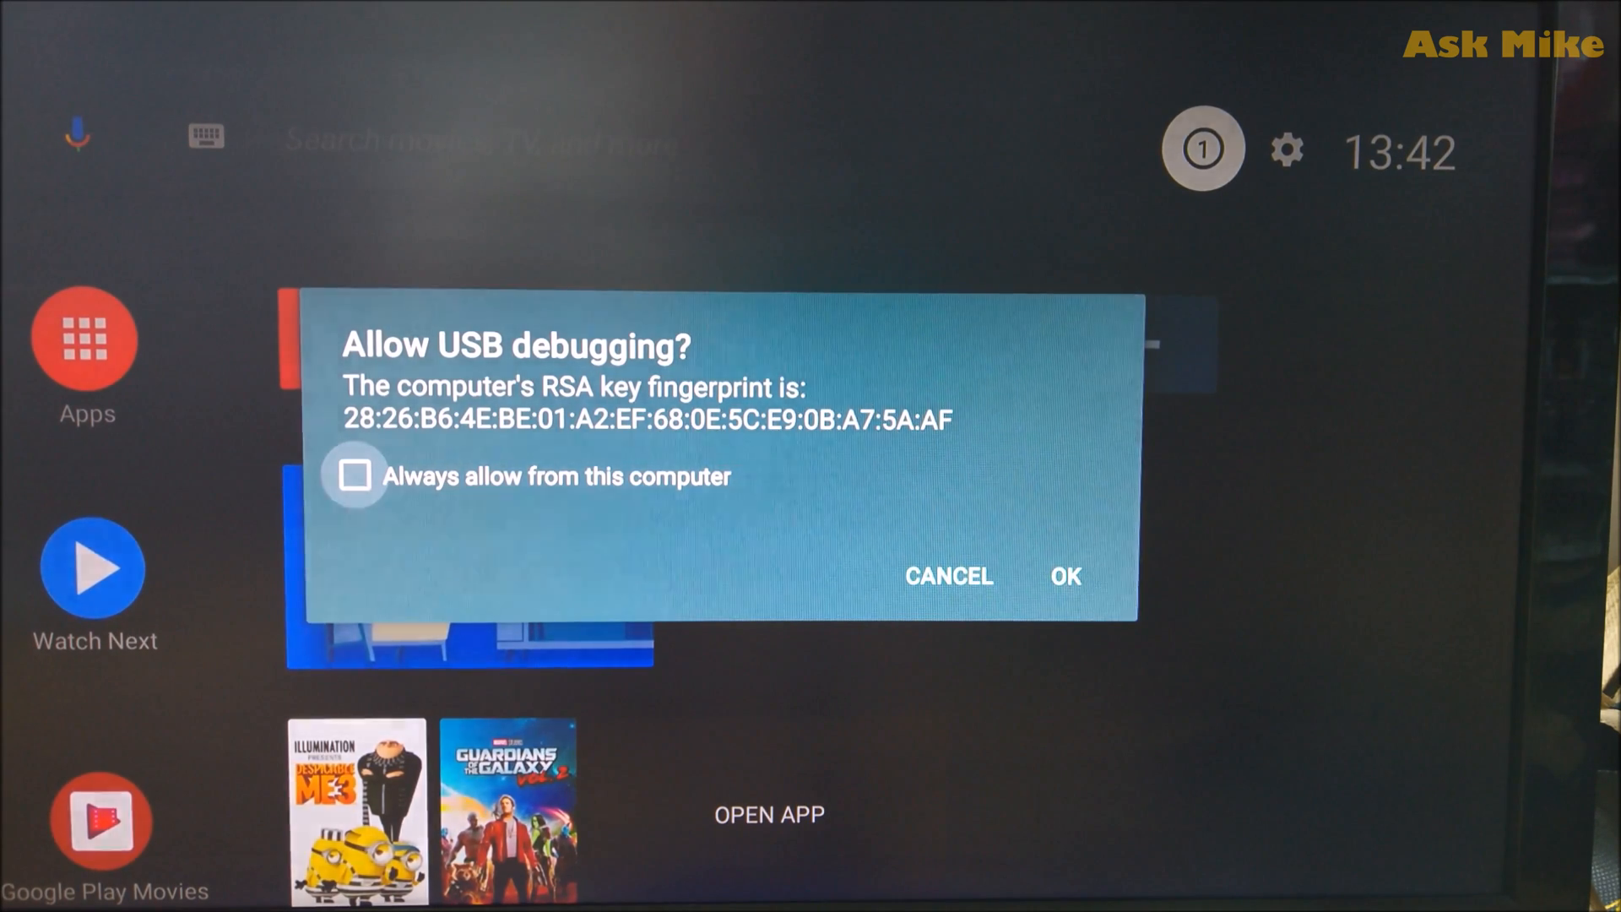
# Tick 'Always allow from this computer' and approve the USB debugging prompt
pyautogui.click(355, 475)
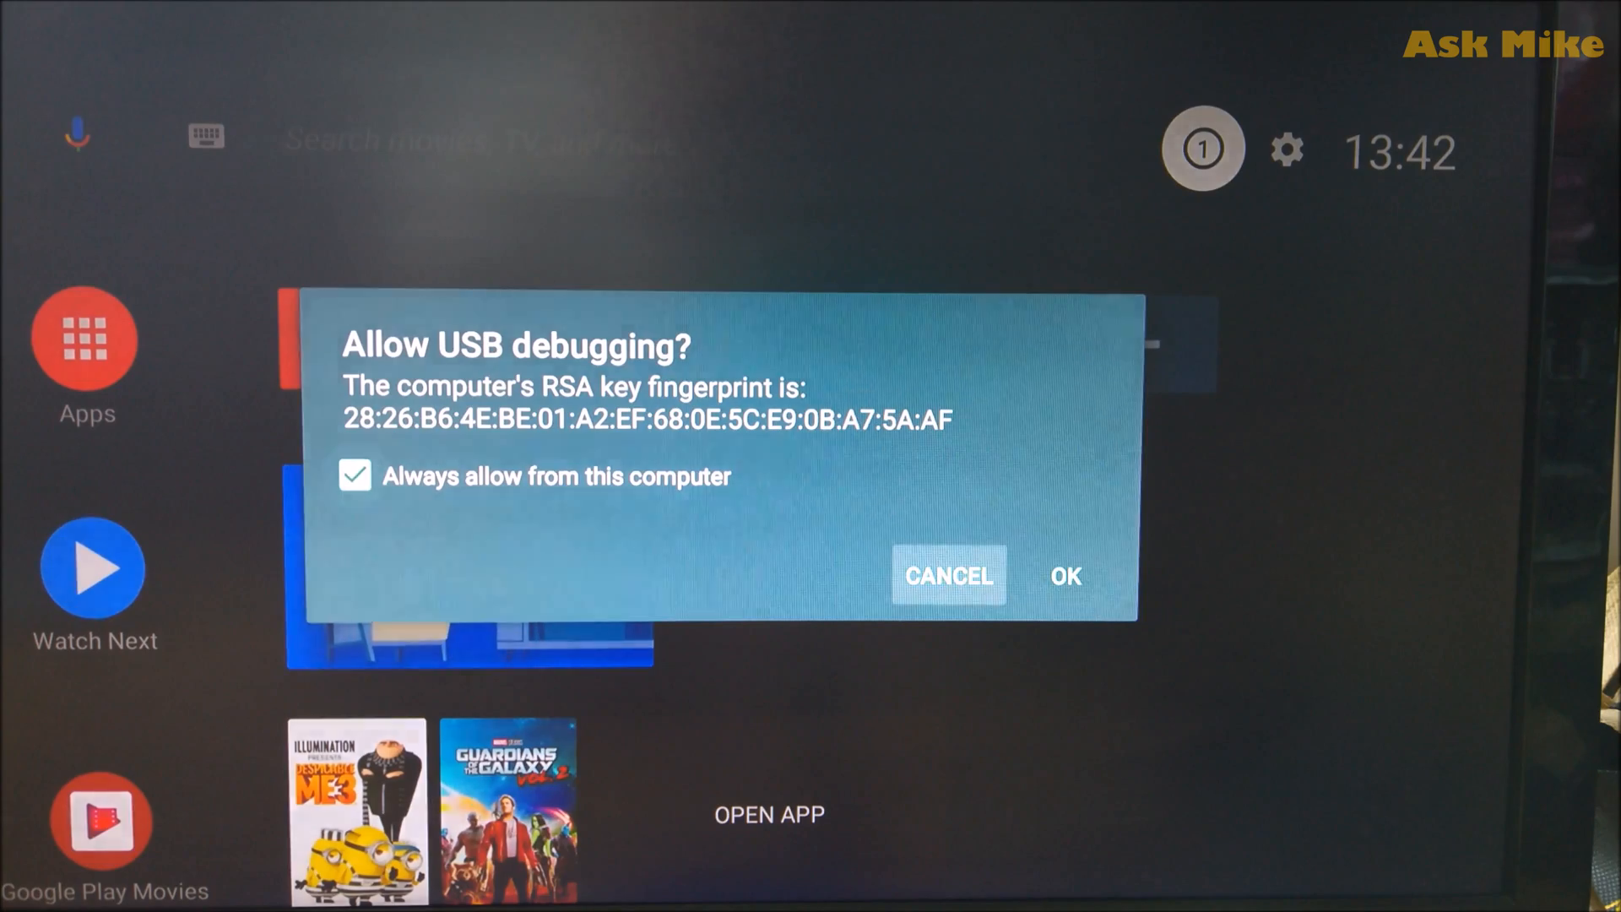
pyautogui.click(1065, 576)
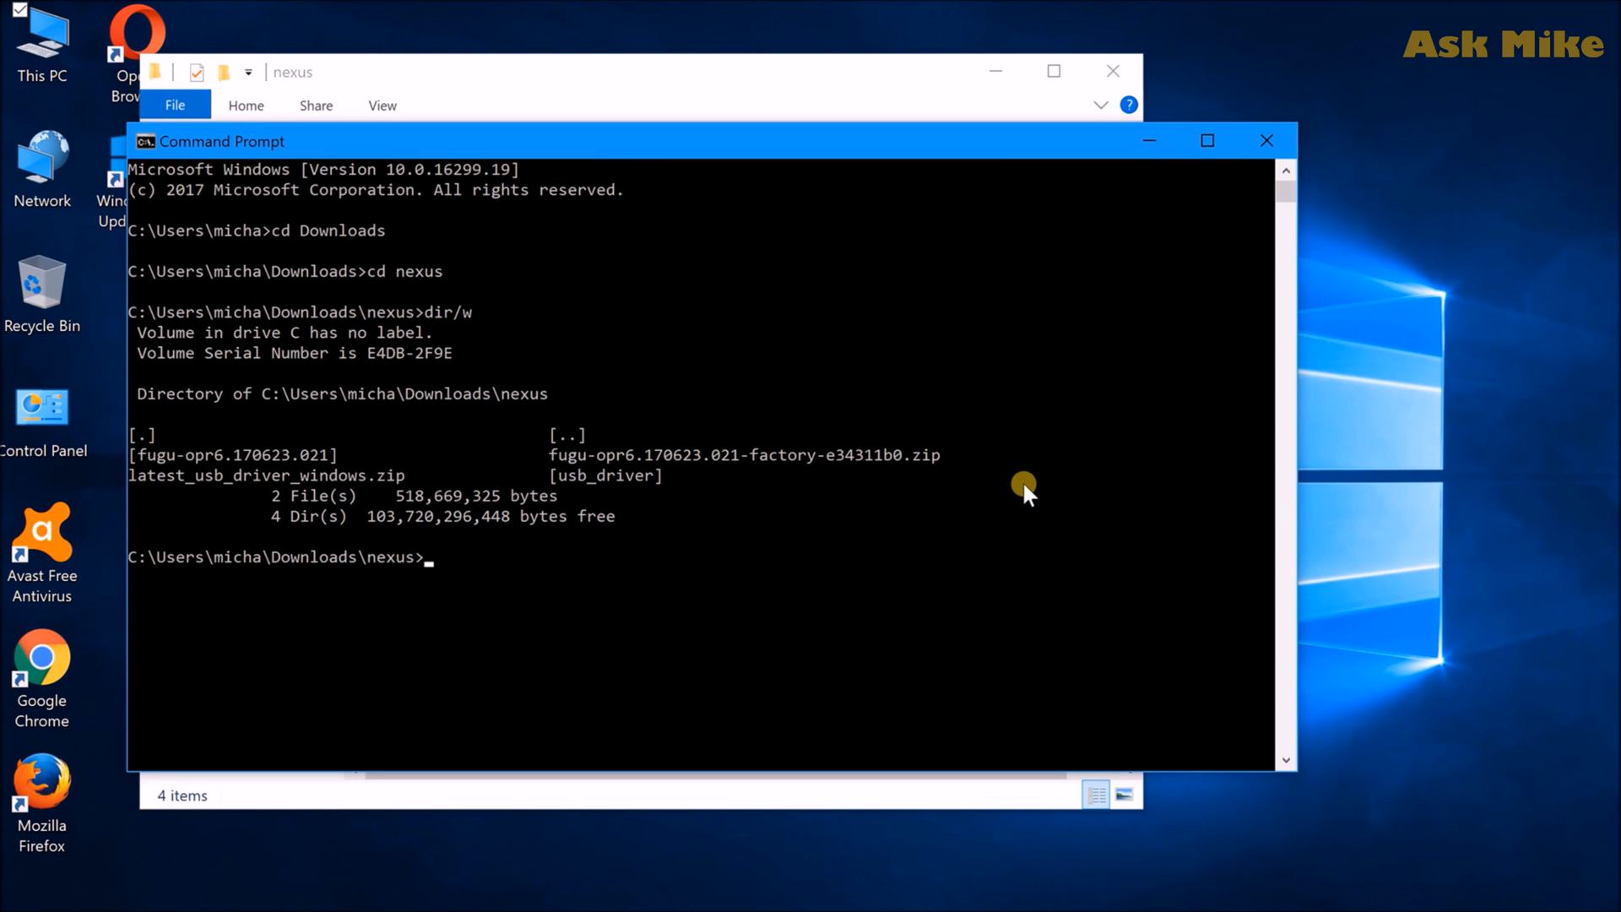
# Run 'adb devices' to list the Nexus Player, then 'adb reboot bootloader'
pyautogui.write('adb devices')
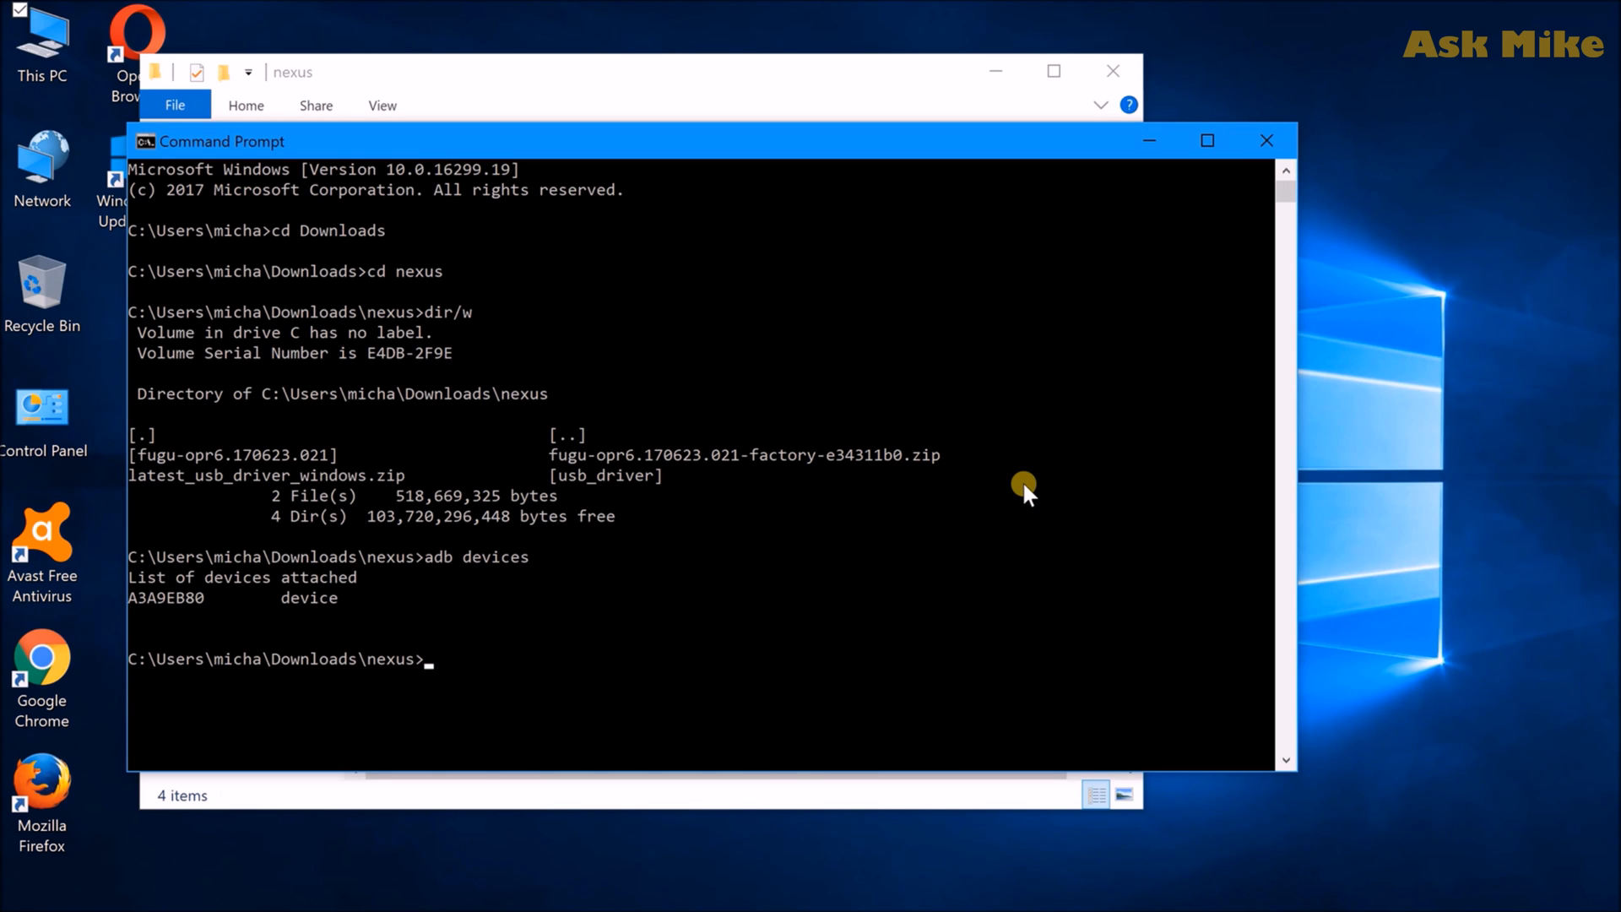
pyautogui.write('fas')
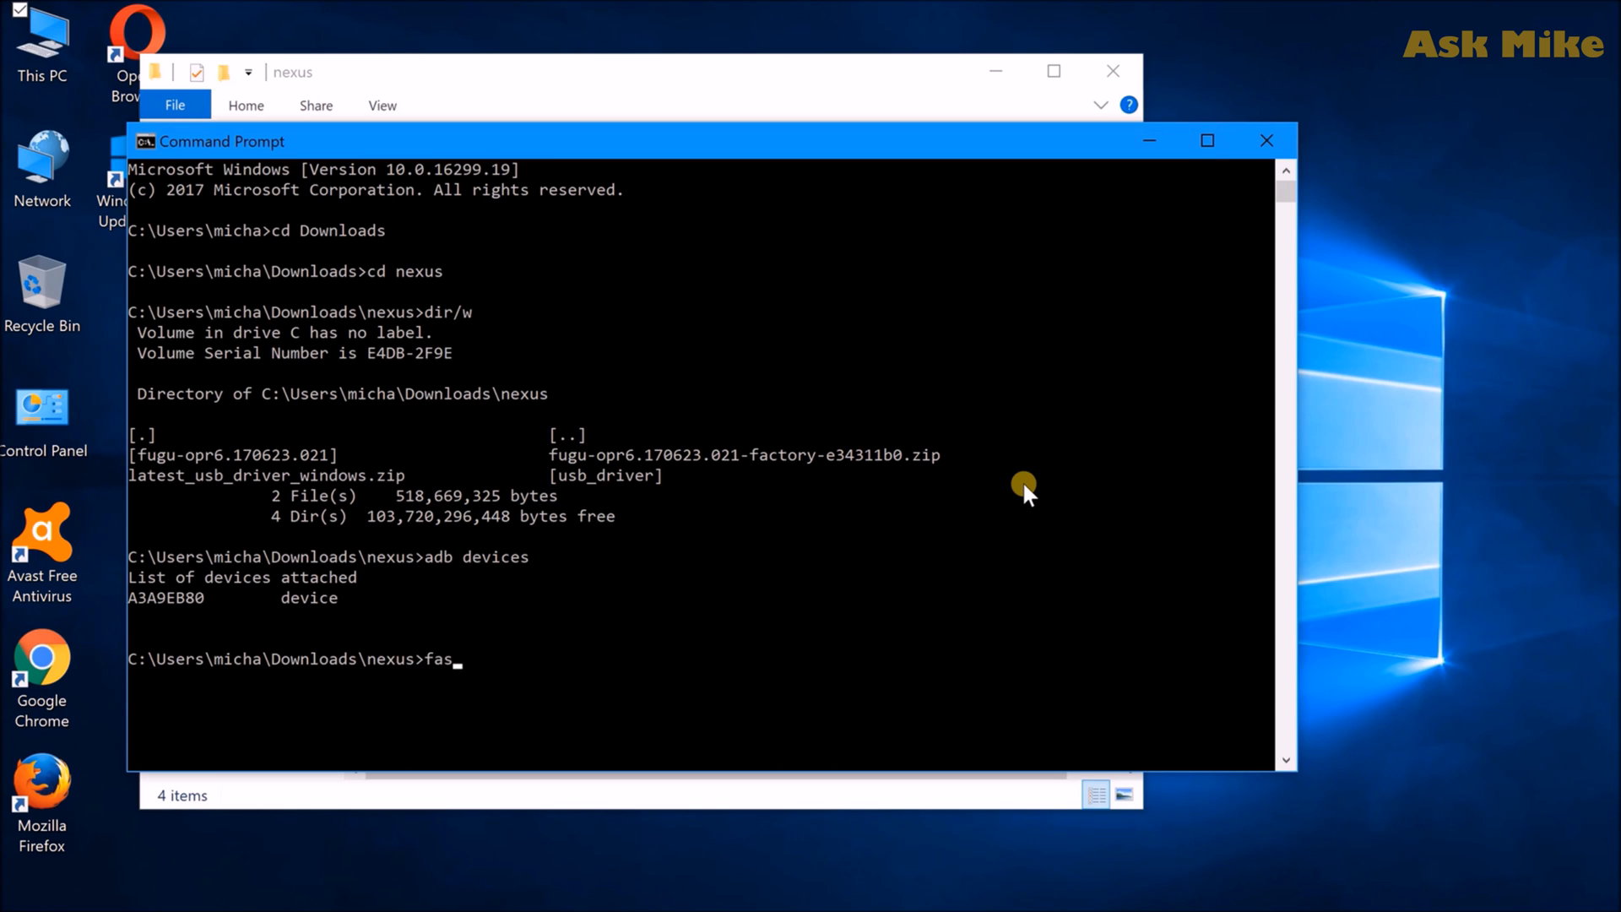
pyautogui.write('adb reboot boot')
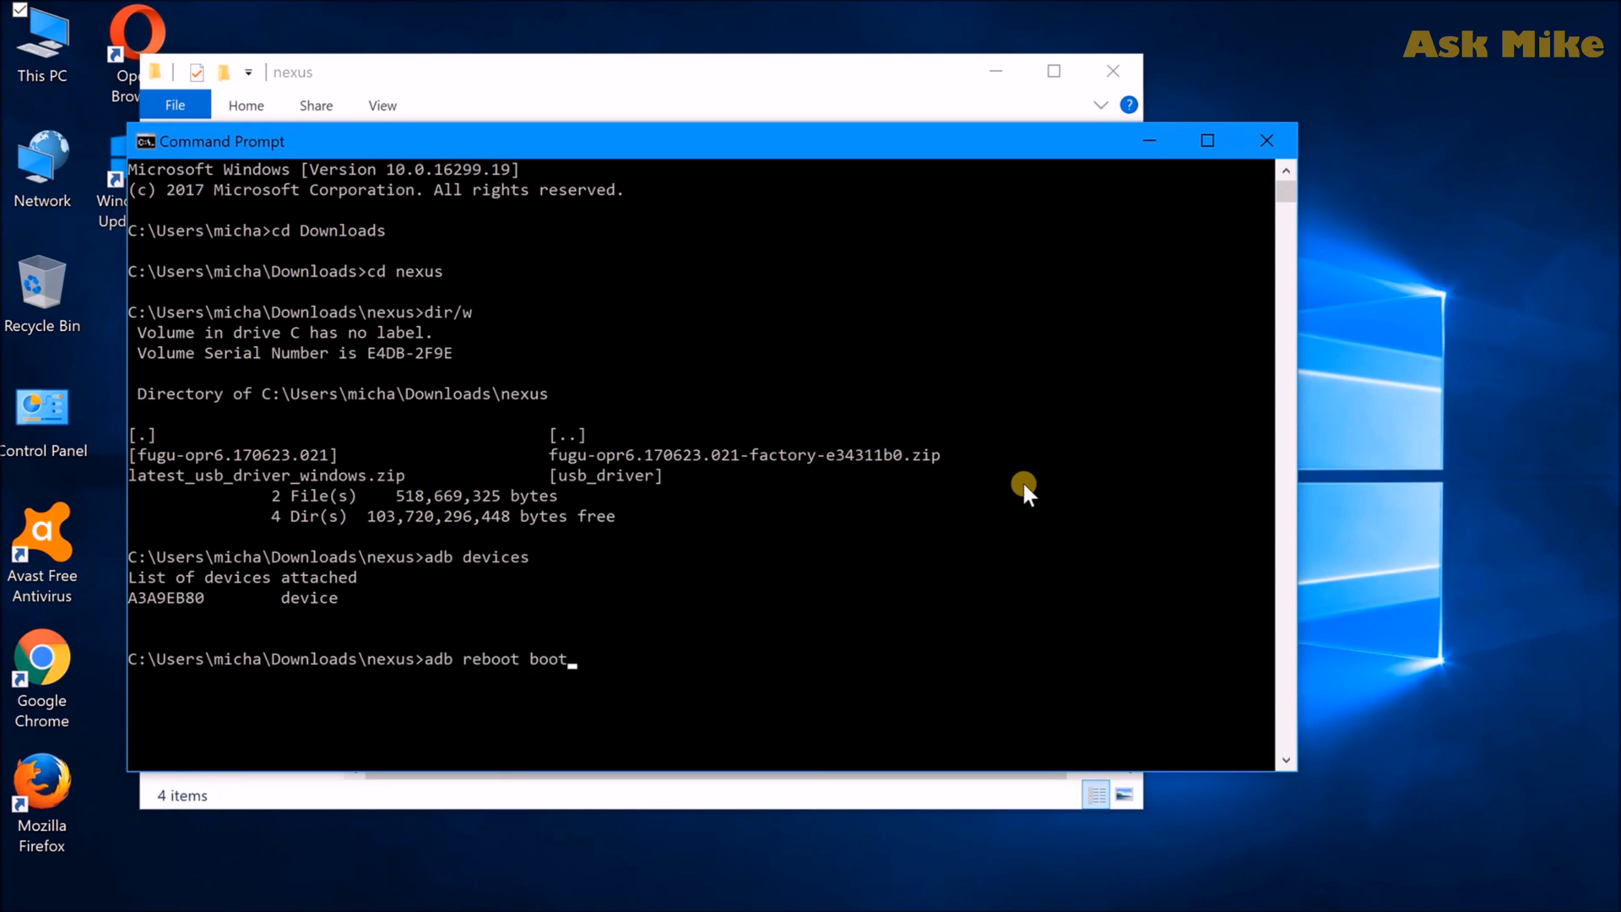
pyautogui.write('loader')
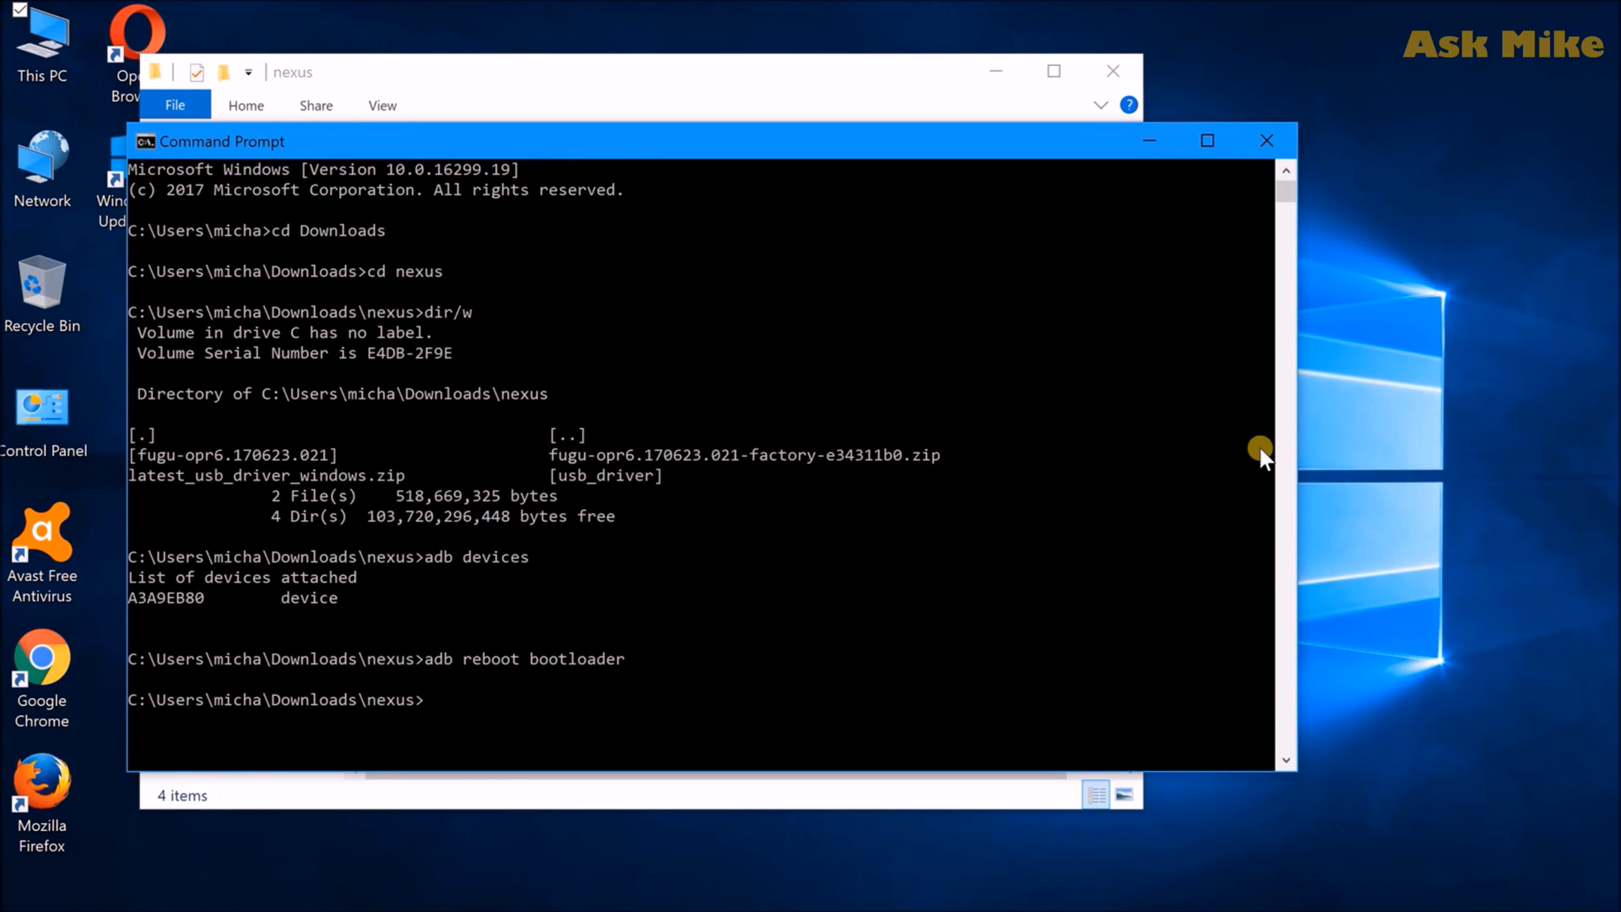
# Run 'fastboot devices', then cd into the fugu-opr6.170623.021 folder
pyautogui.write('fast')
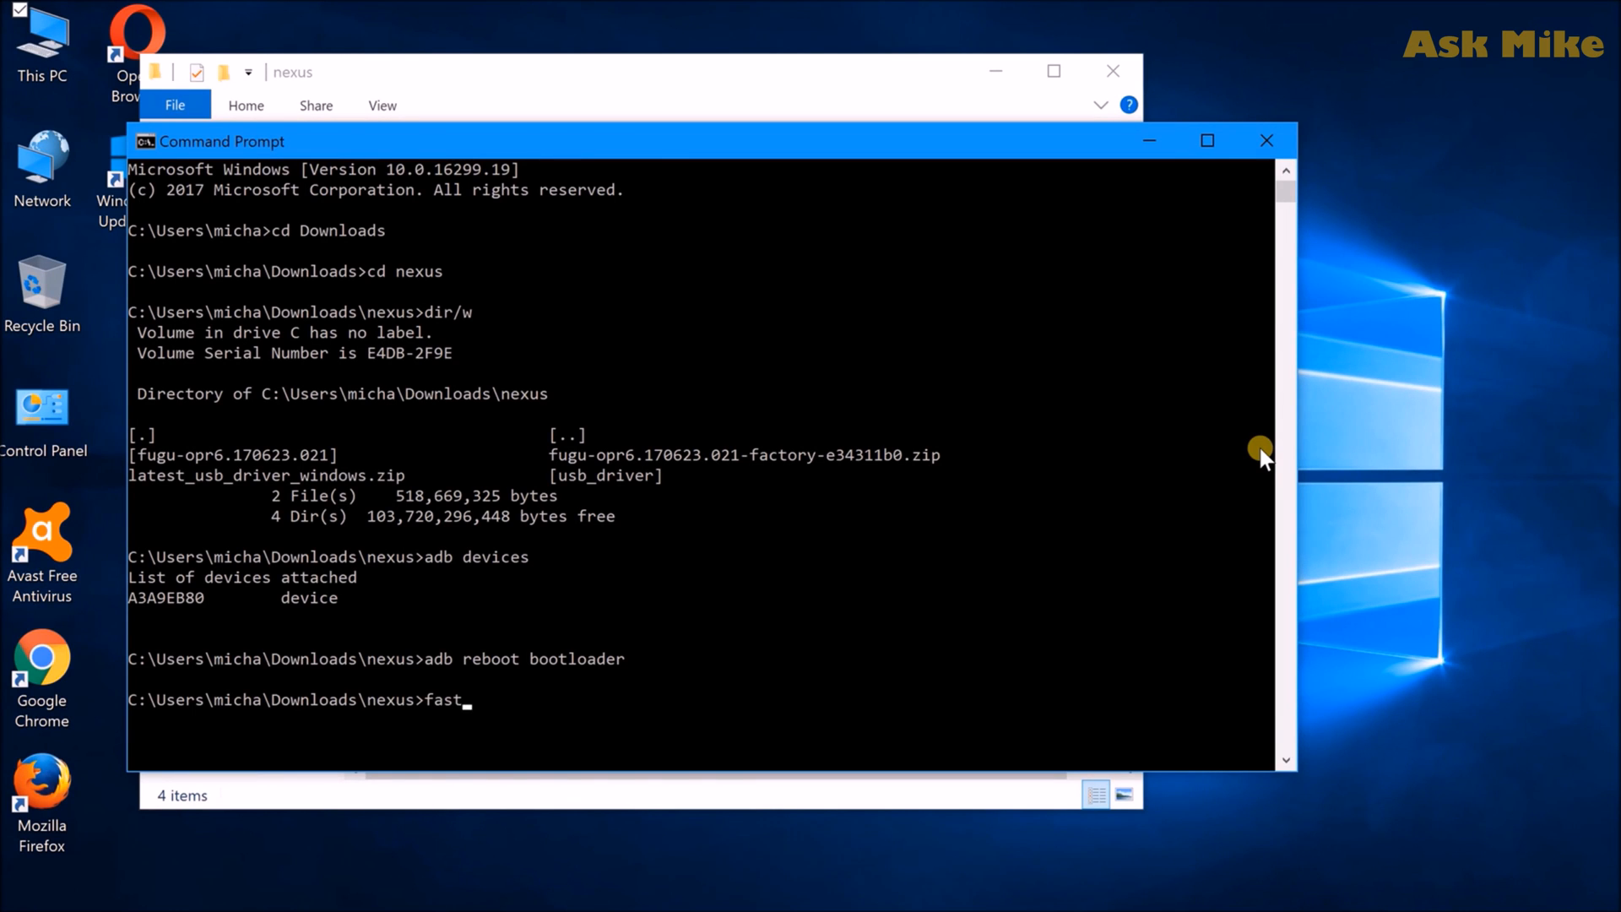
pyautogui.write('boot')
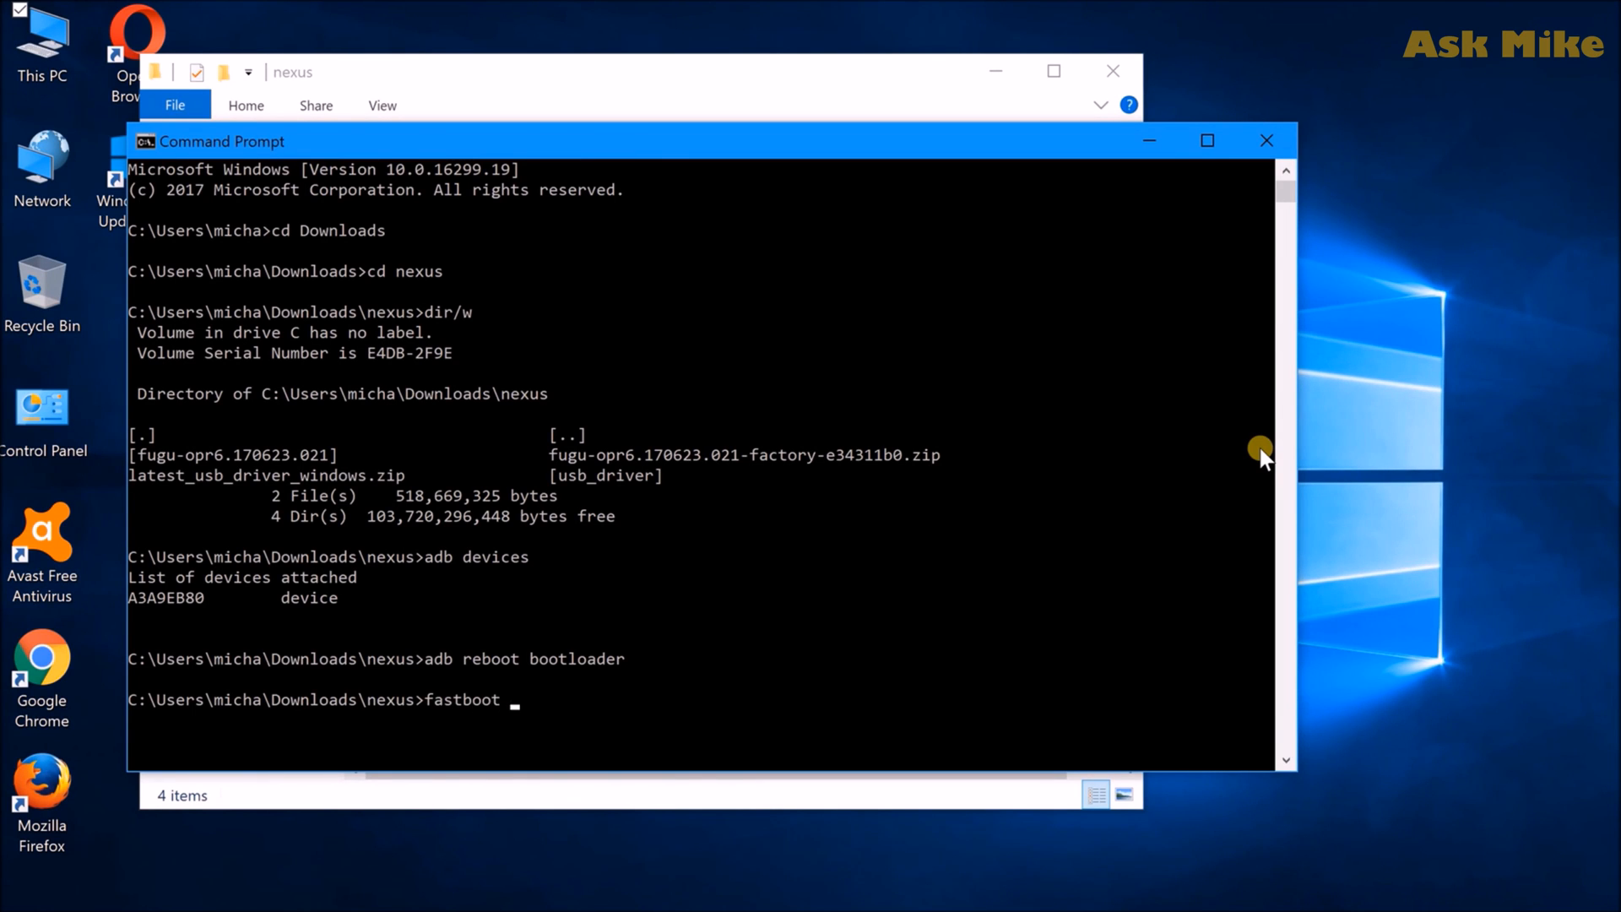
pyautogui.write('devices')
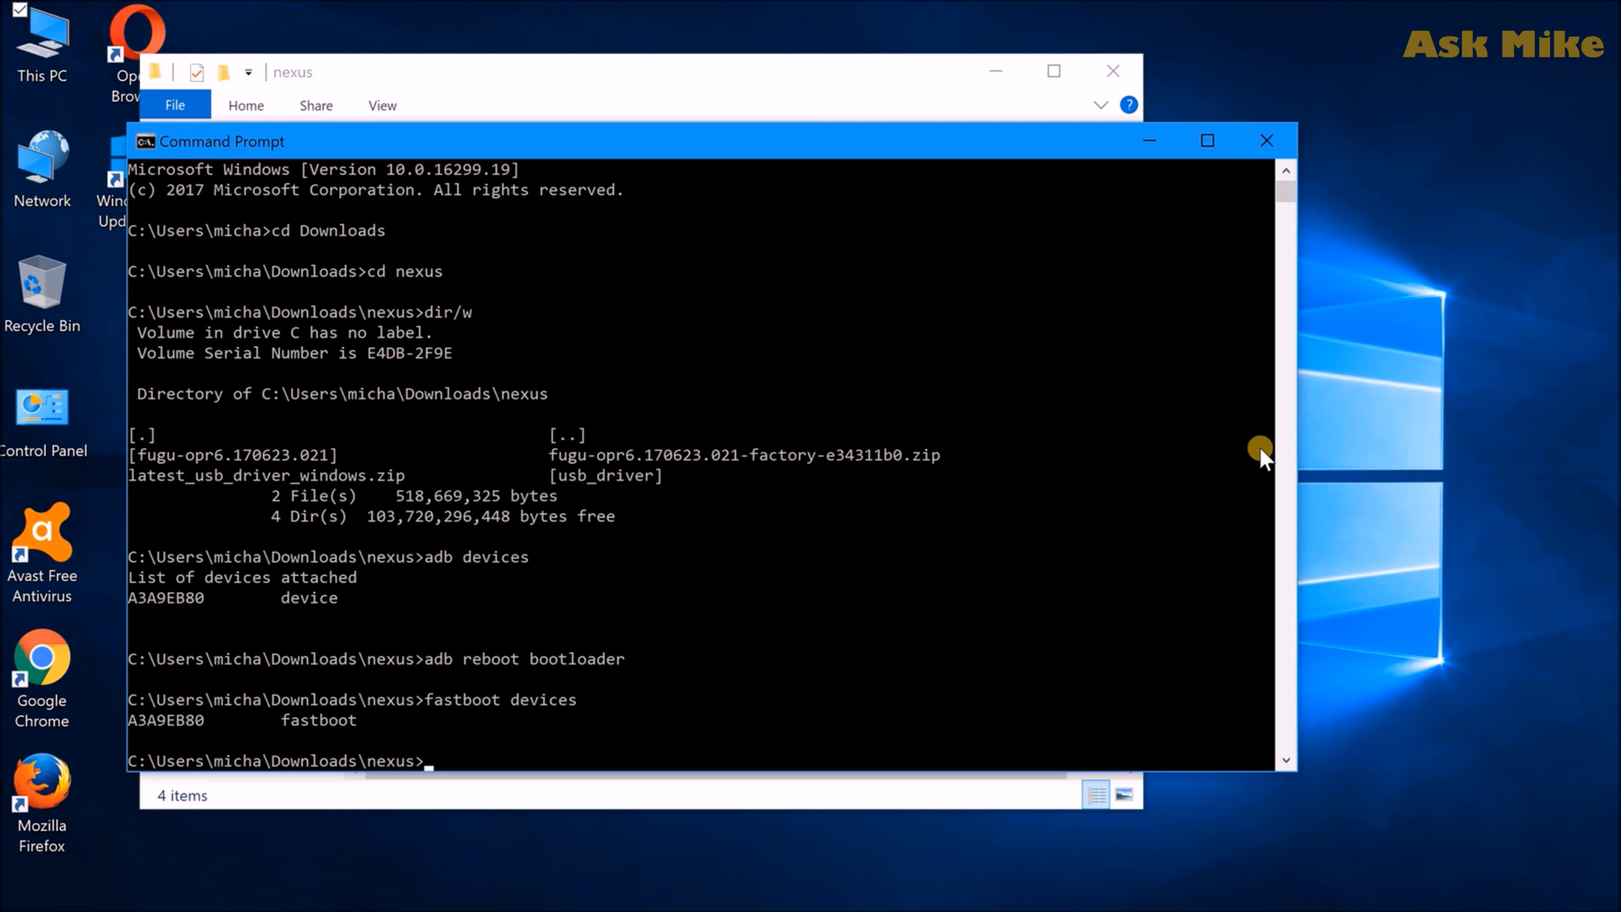
pyautogui.write('cd fugu-opr6.170623.021')
pyautogui.write('dir/w')
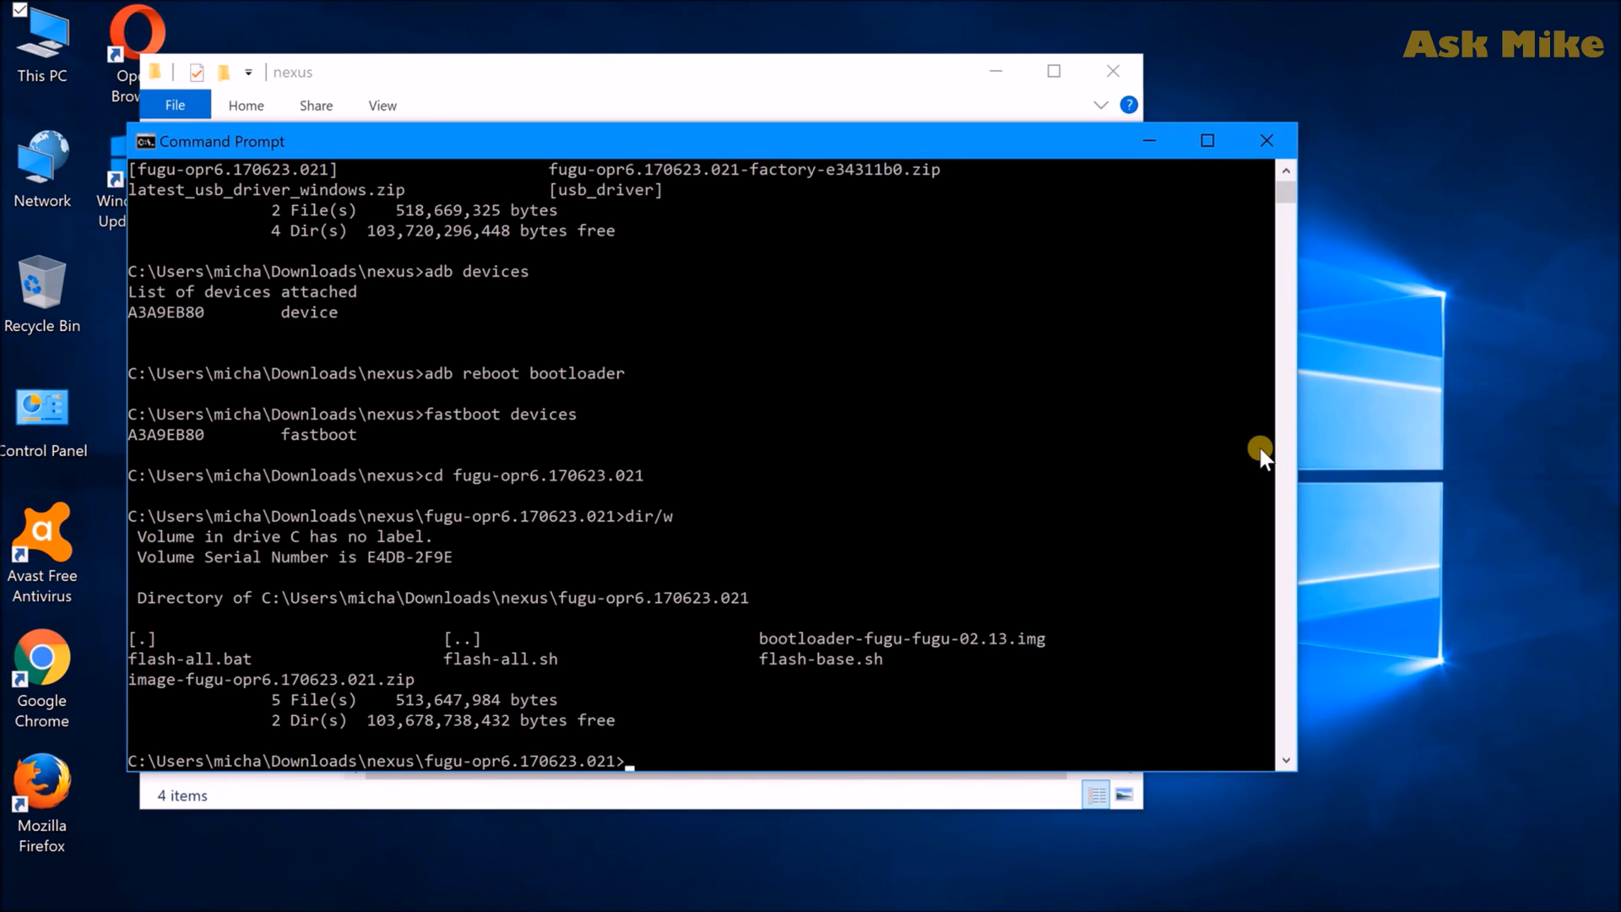
# Run flash-all.bat to flash Android 8.0 onto the Nexus Player
pyautogui.write('flash')
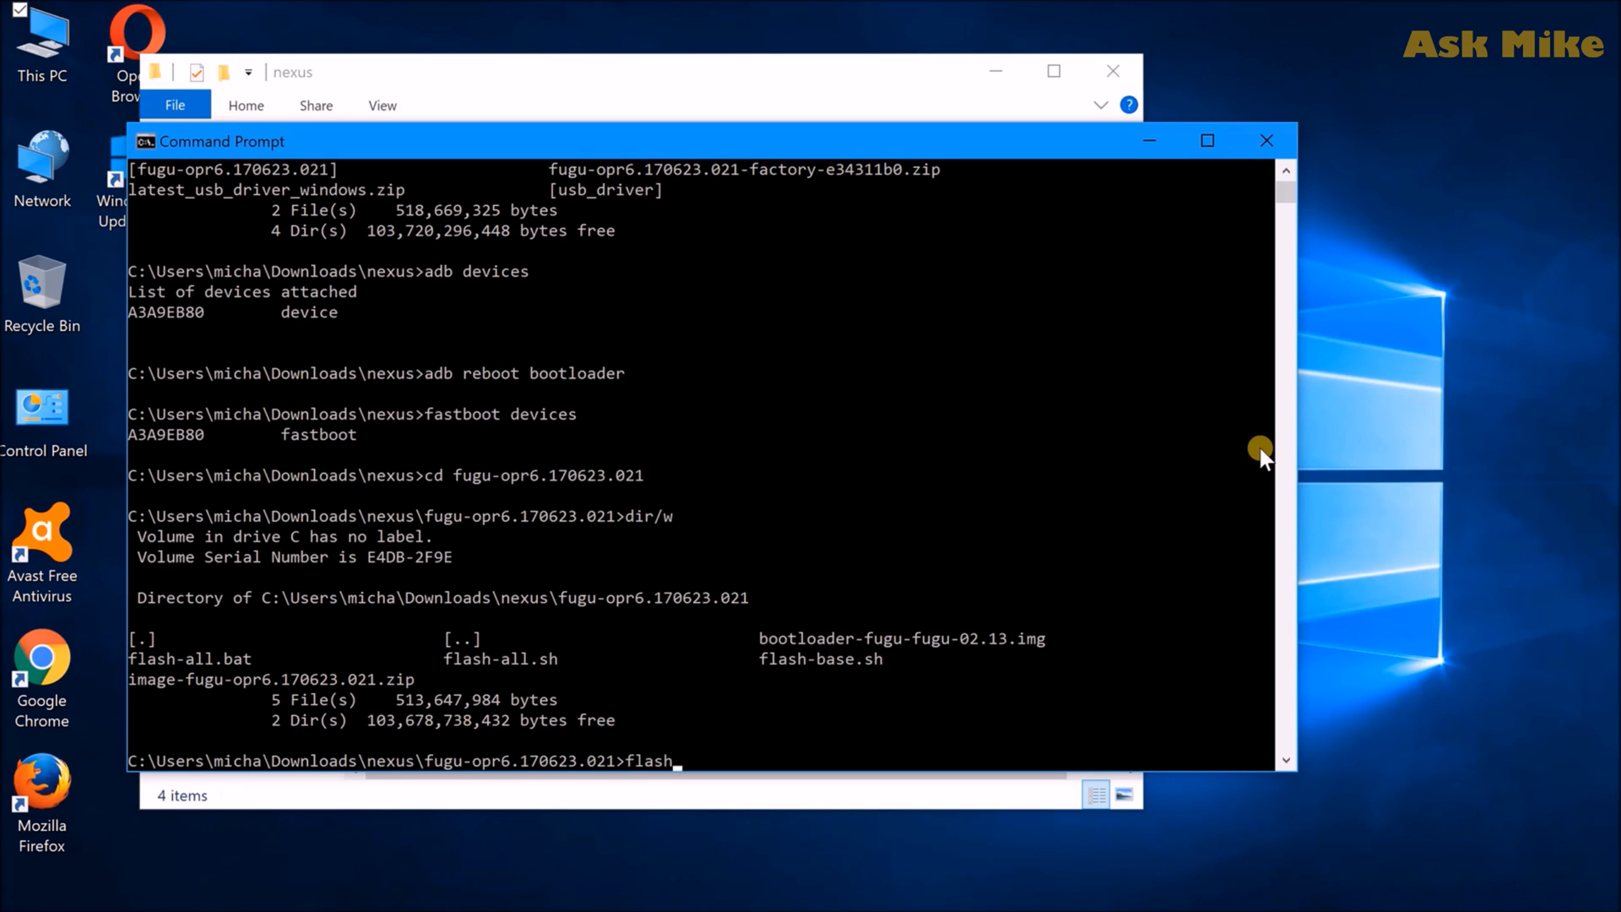
pyautogui.write('-')
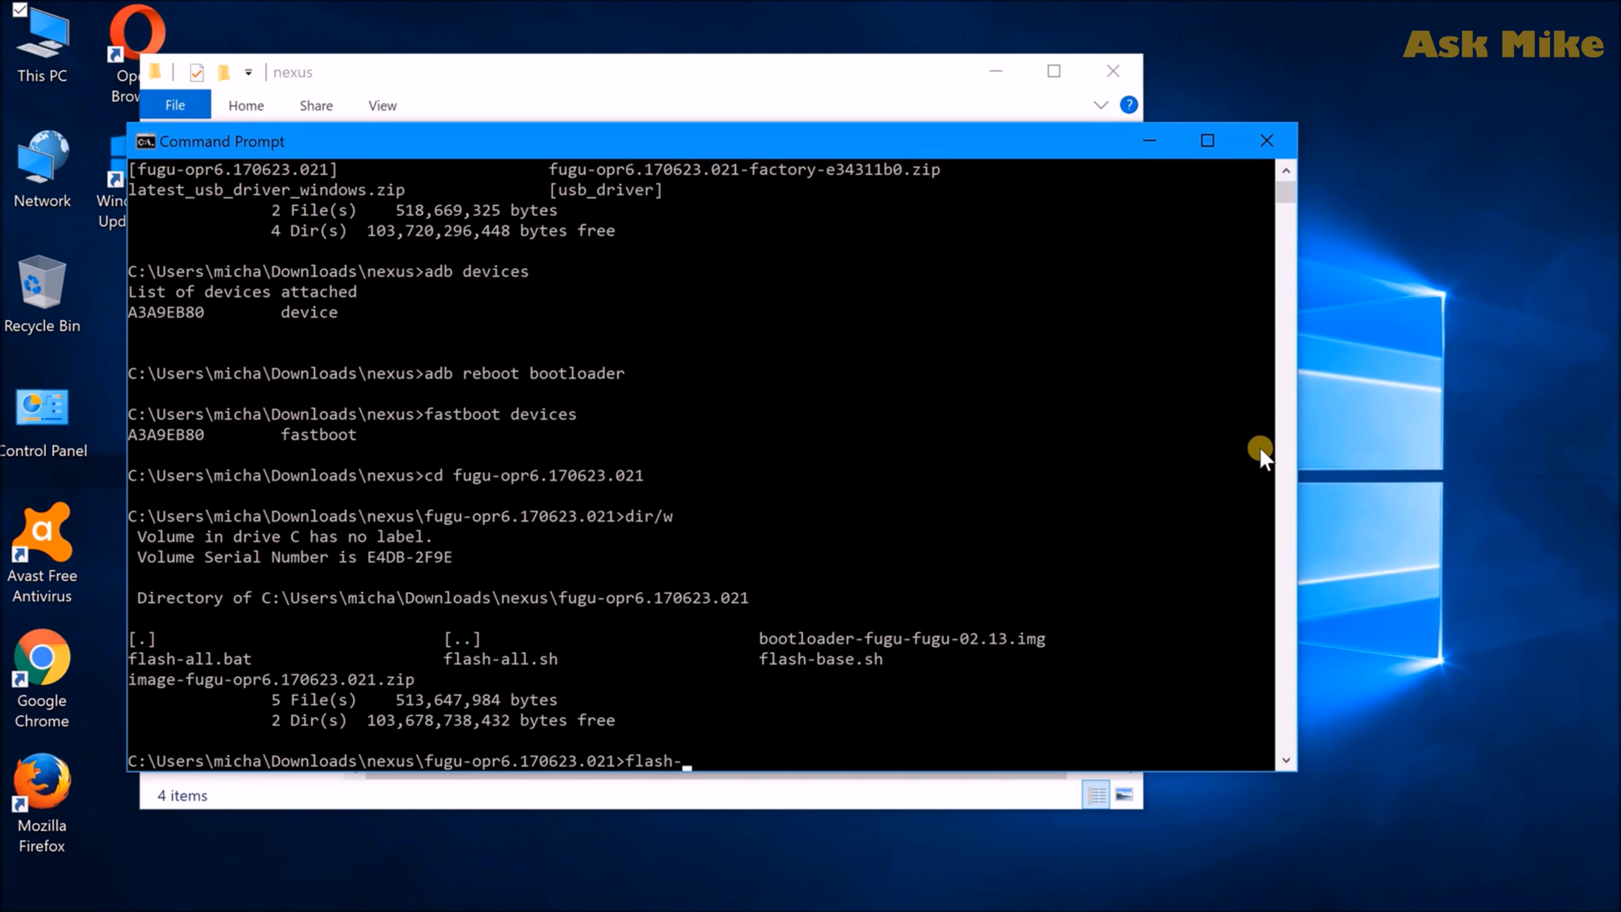
pyautogui.write('all.bat')
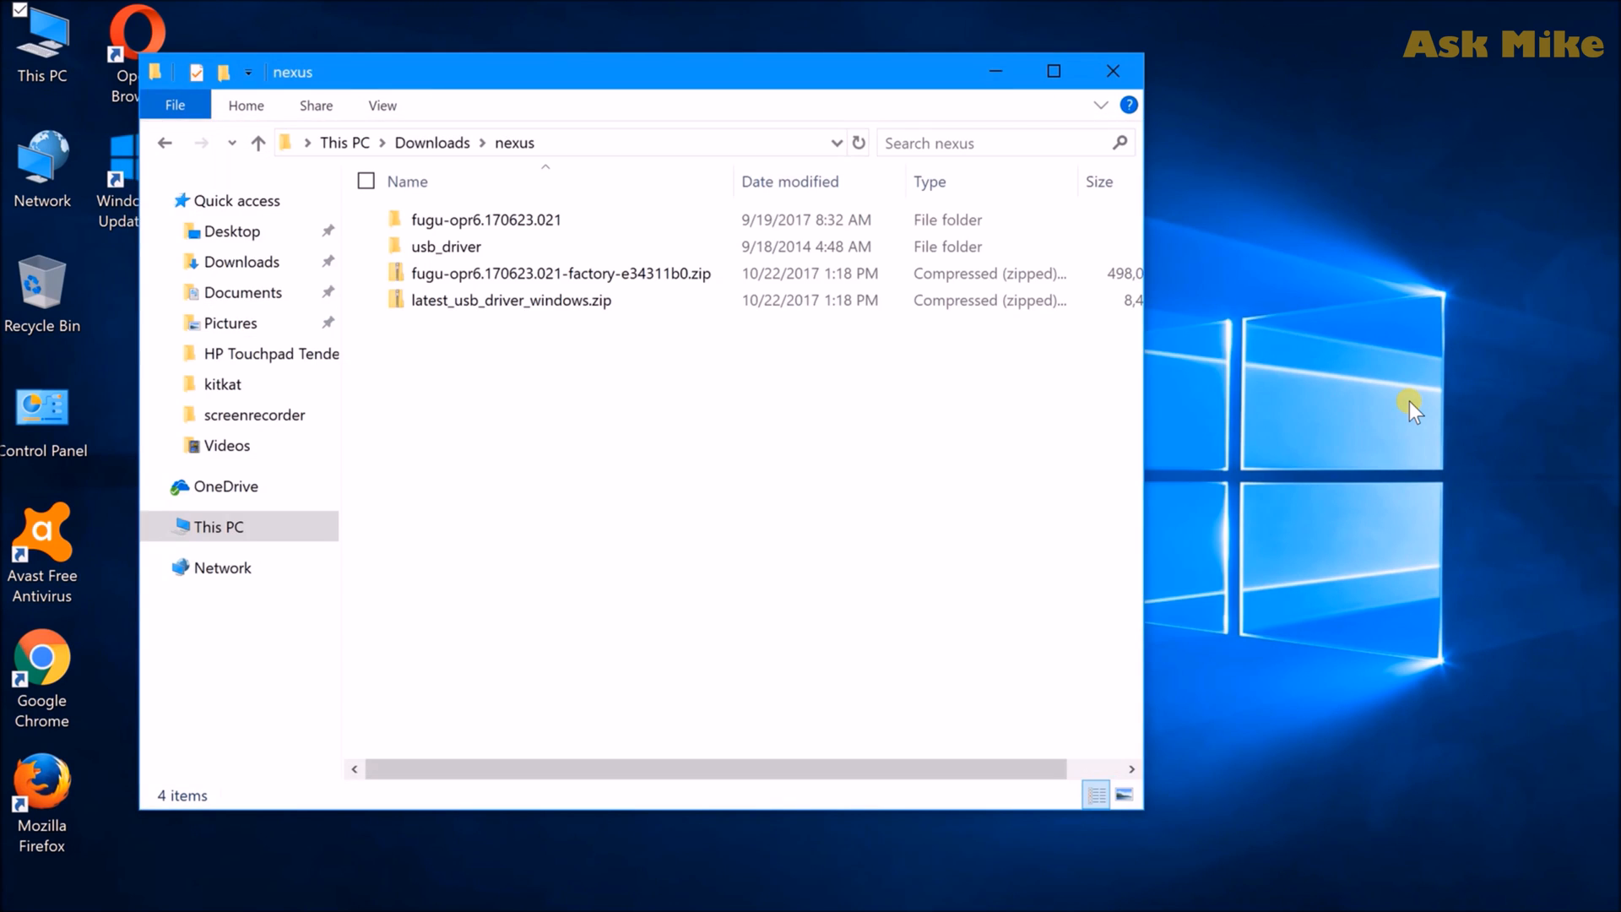
pyautogui.moveTo(1391, 406)
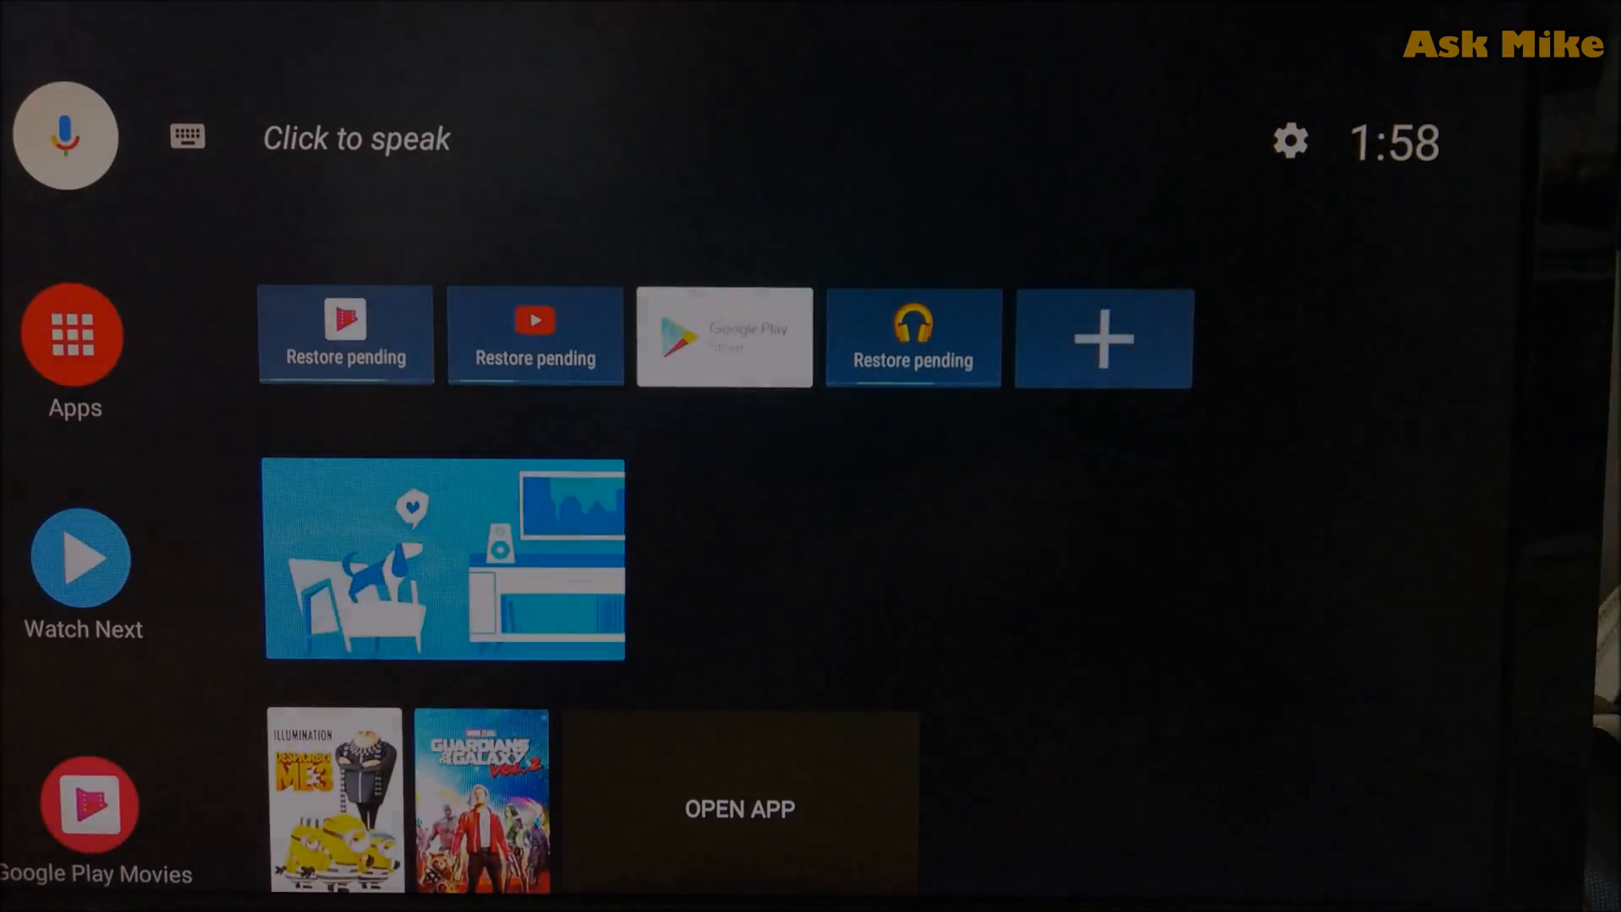
pyautogui.scroll(-3)
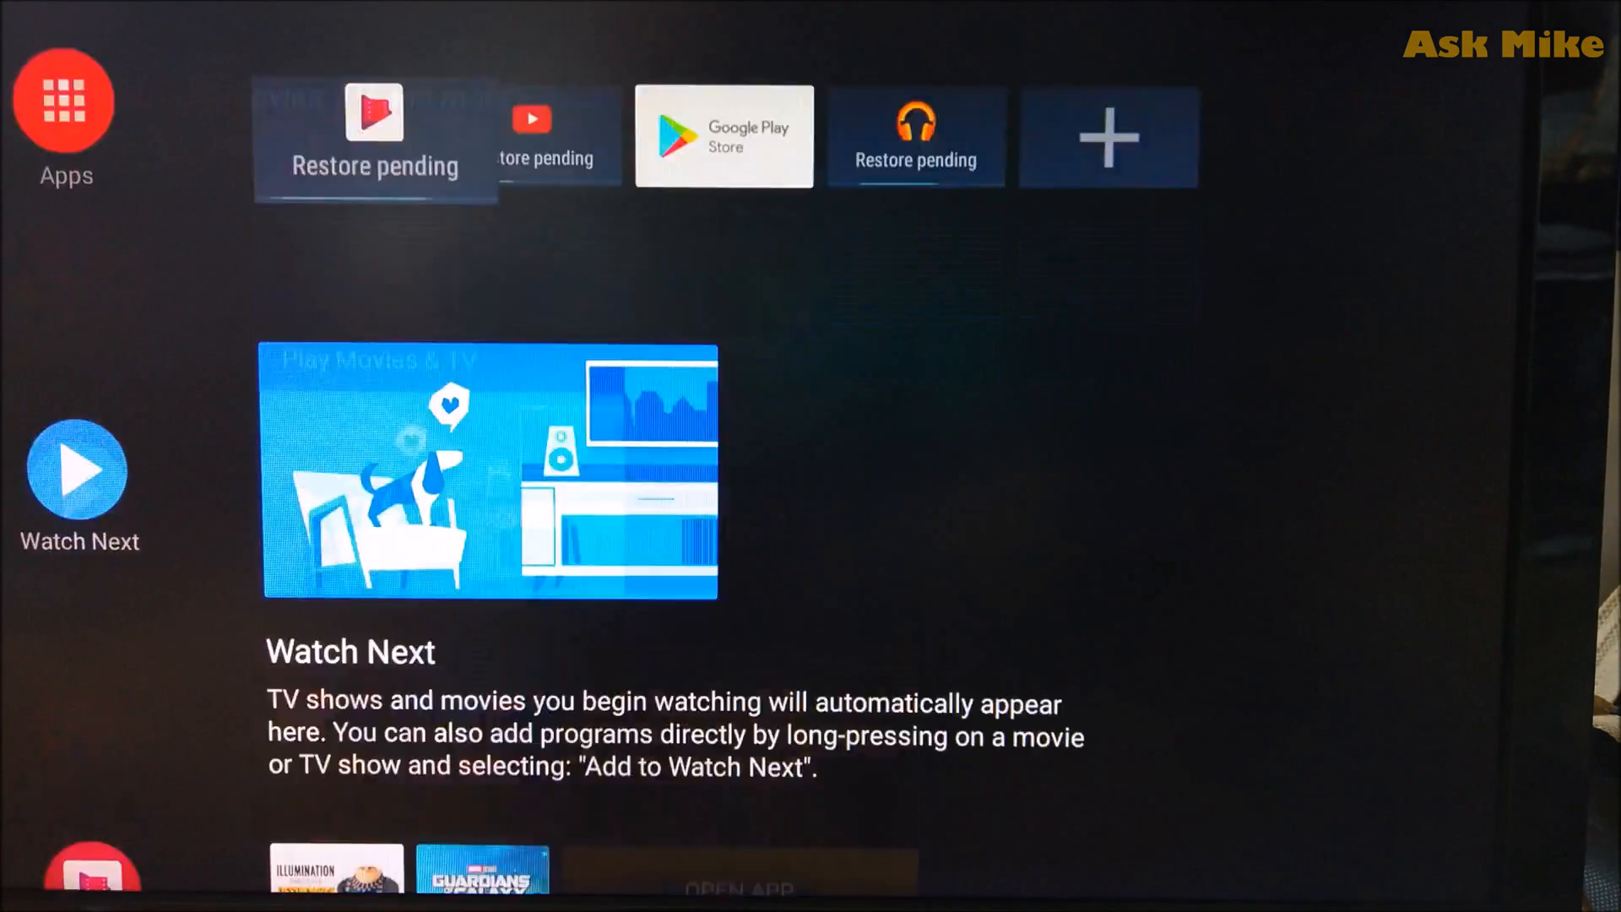
pyautogui.scroll(-3)
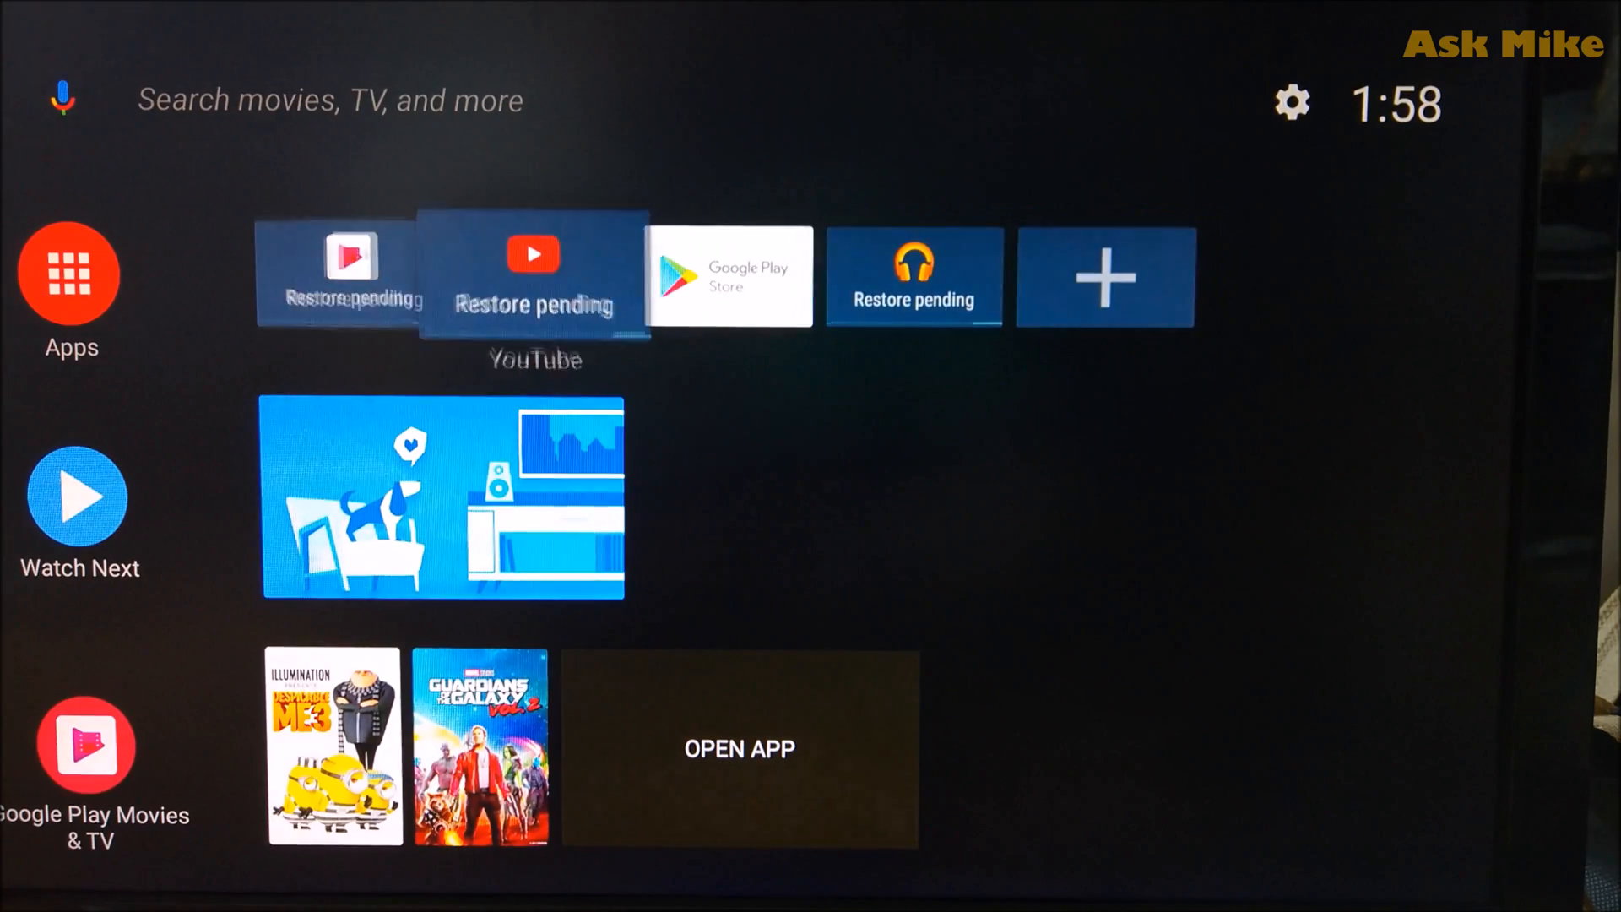
pyautogui.scroll(-3)
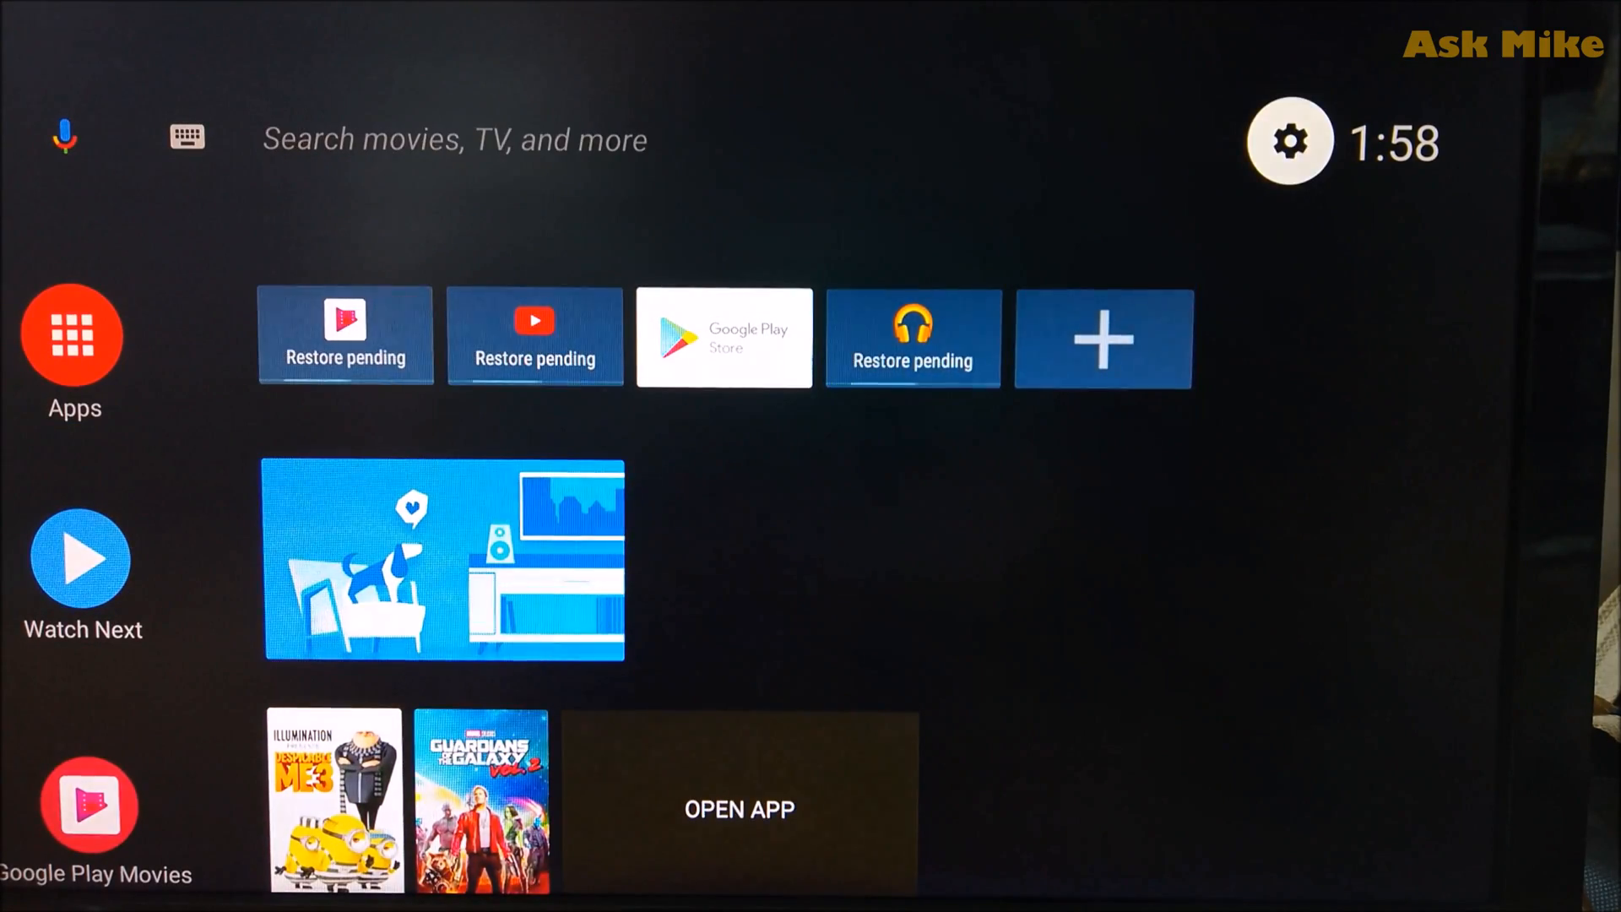
# Open Settings, then About, and check the Version entry reads 8.0.0
pyautogui.click(1289, 142)
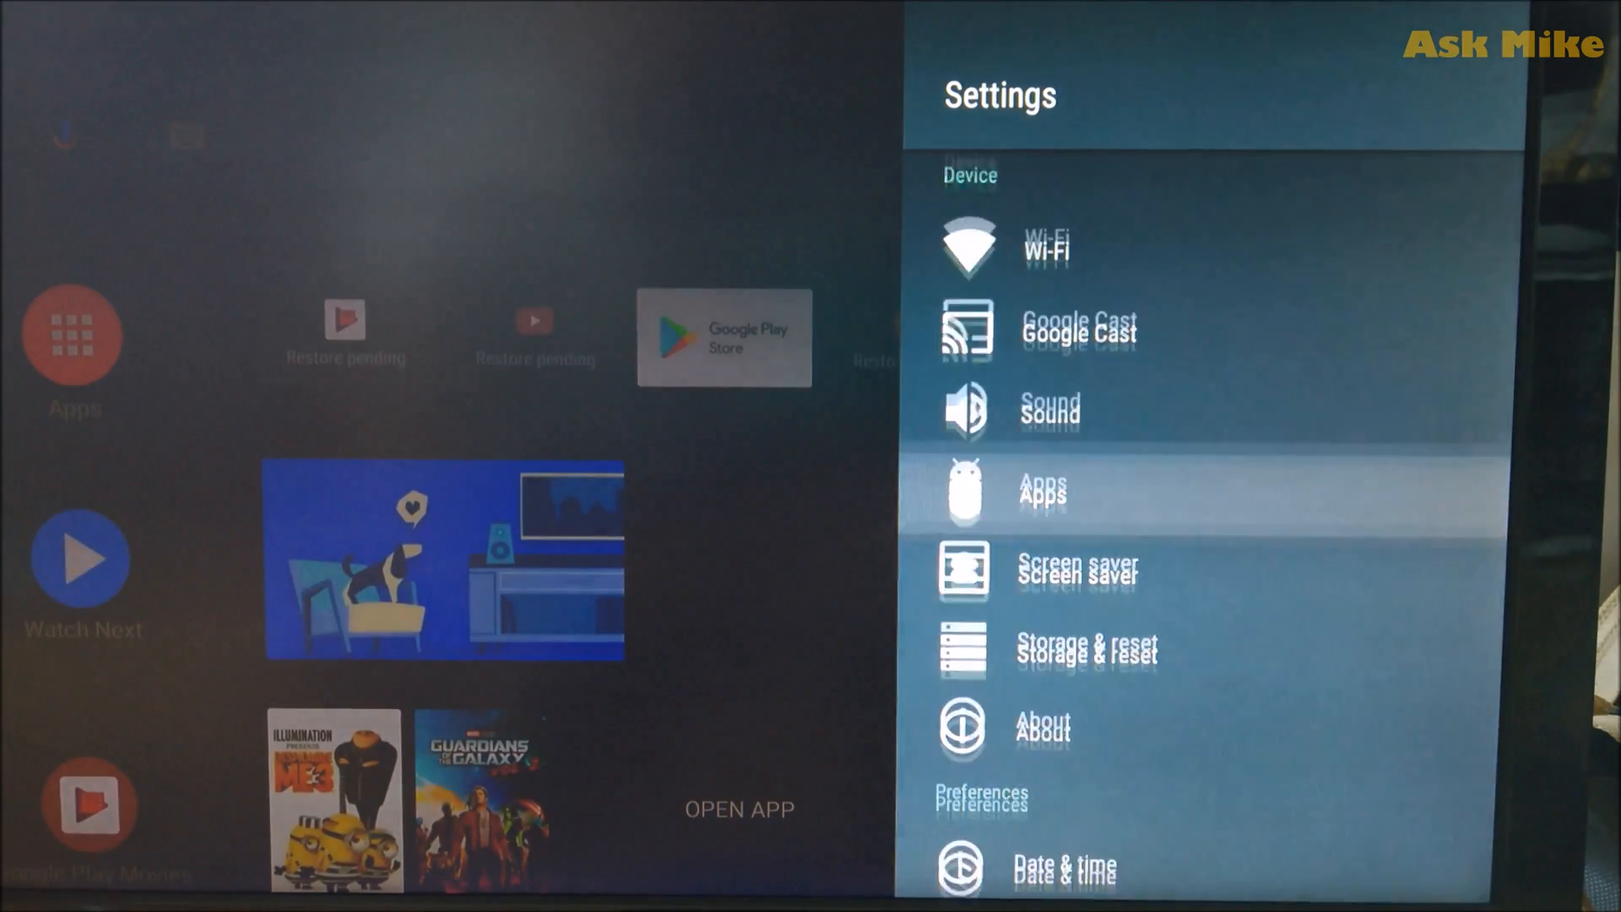
pyautogui.scroll(-3)
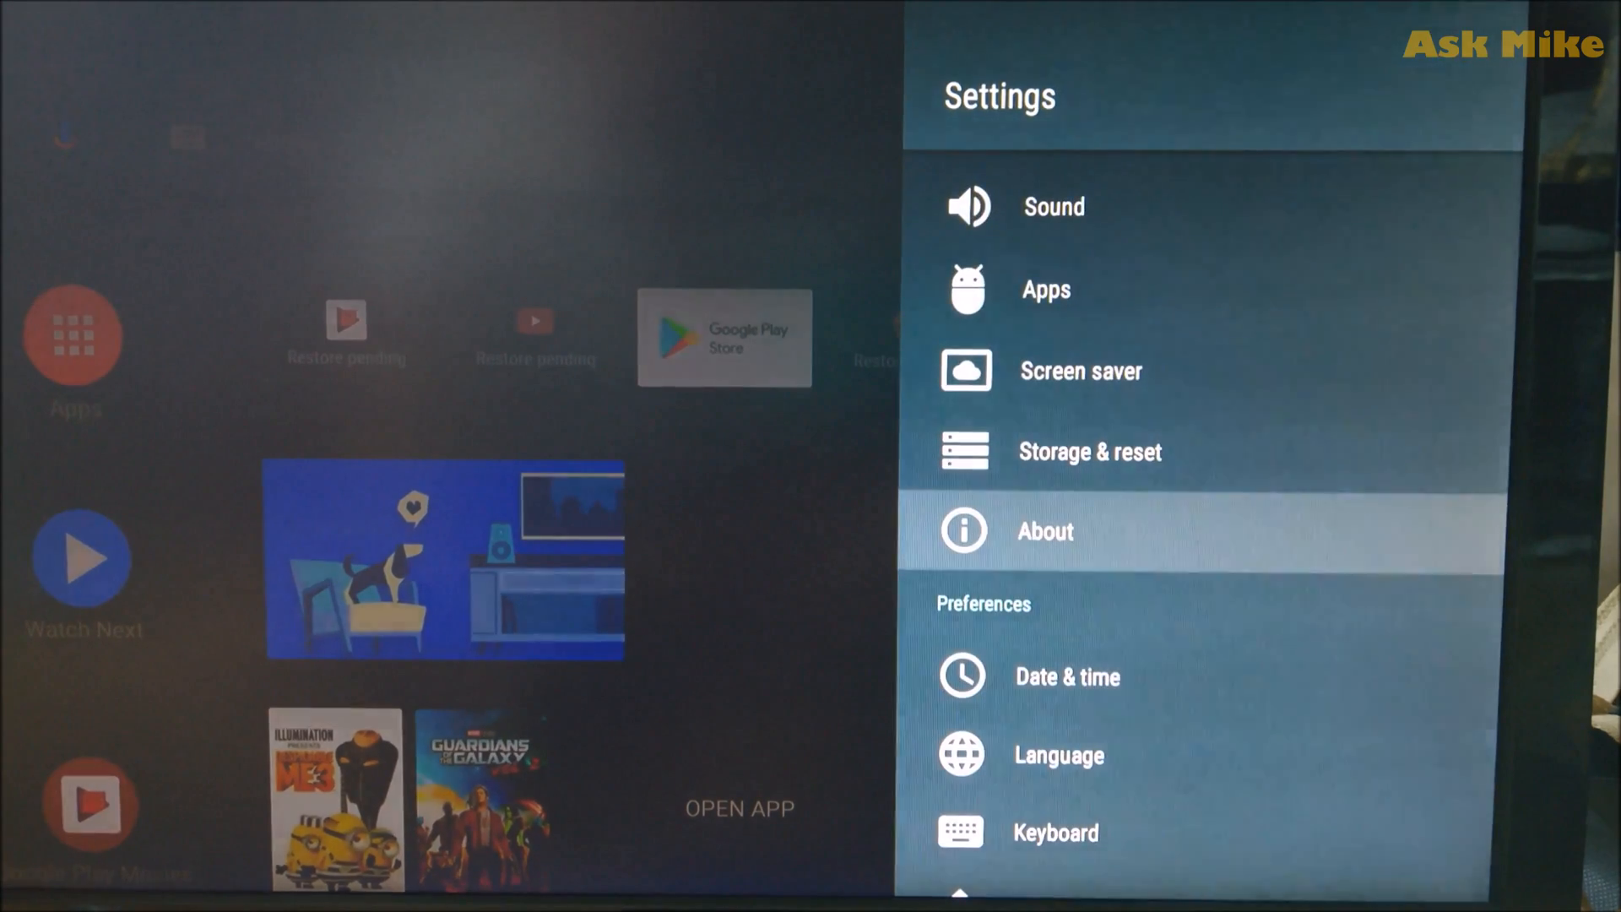
pyautogui.click(1044, 531)
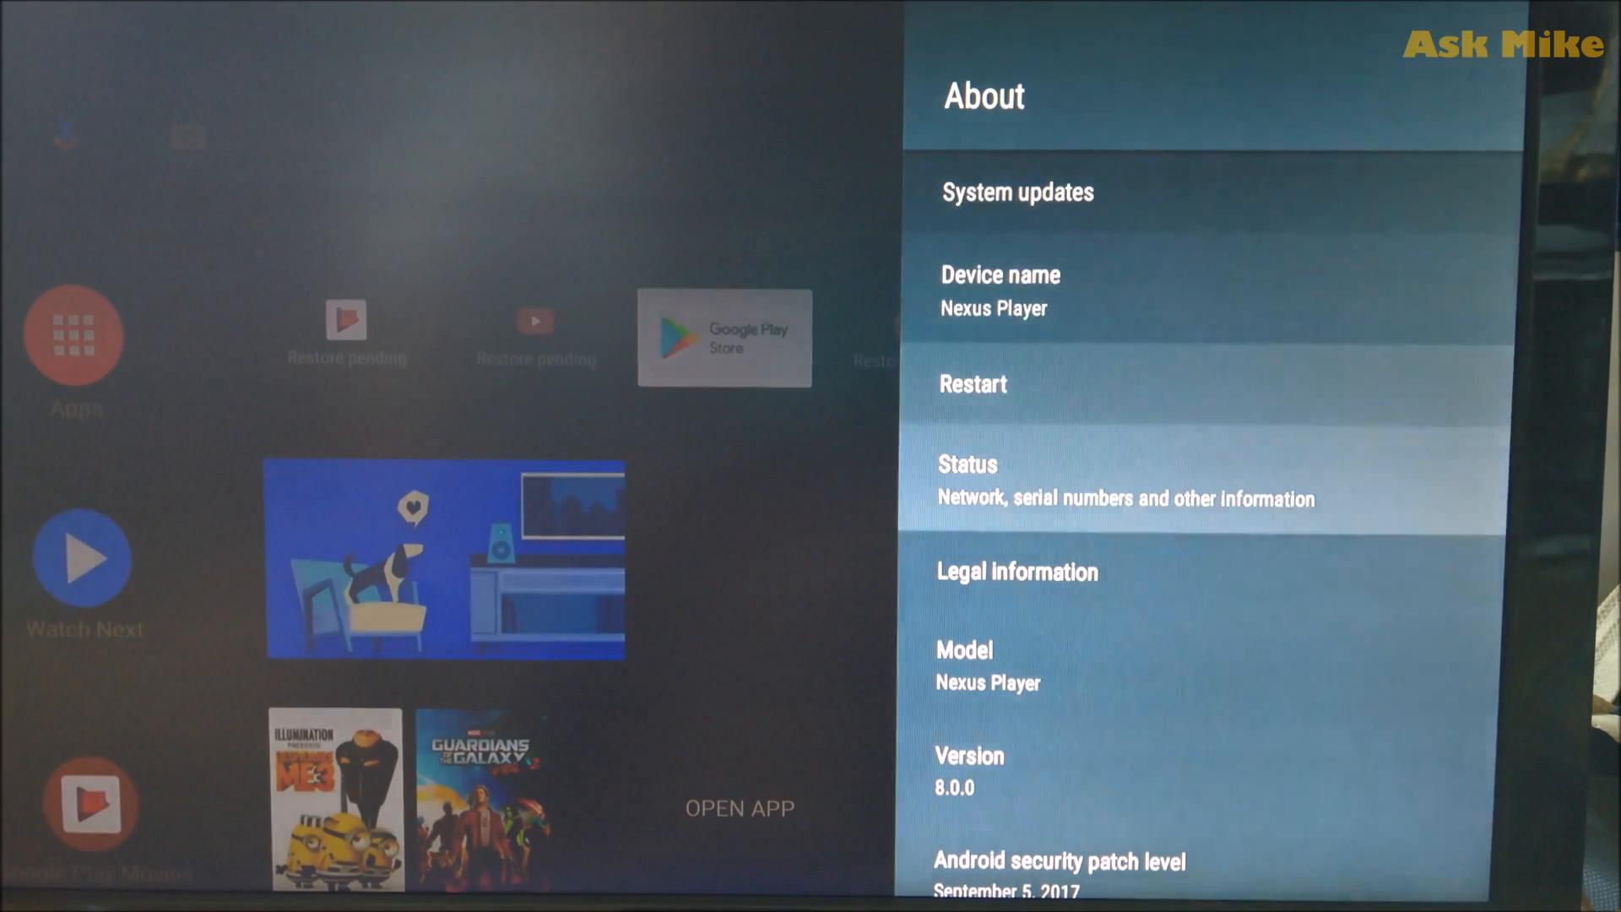
pyautogui.scroll(-3)
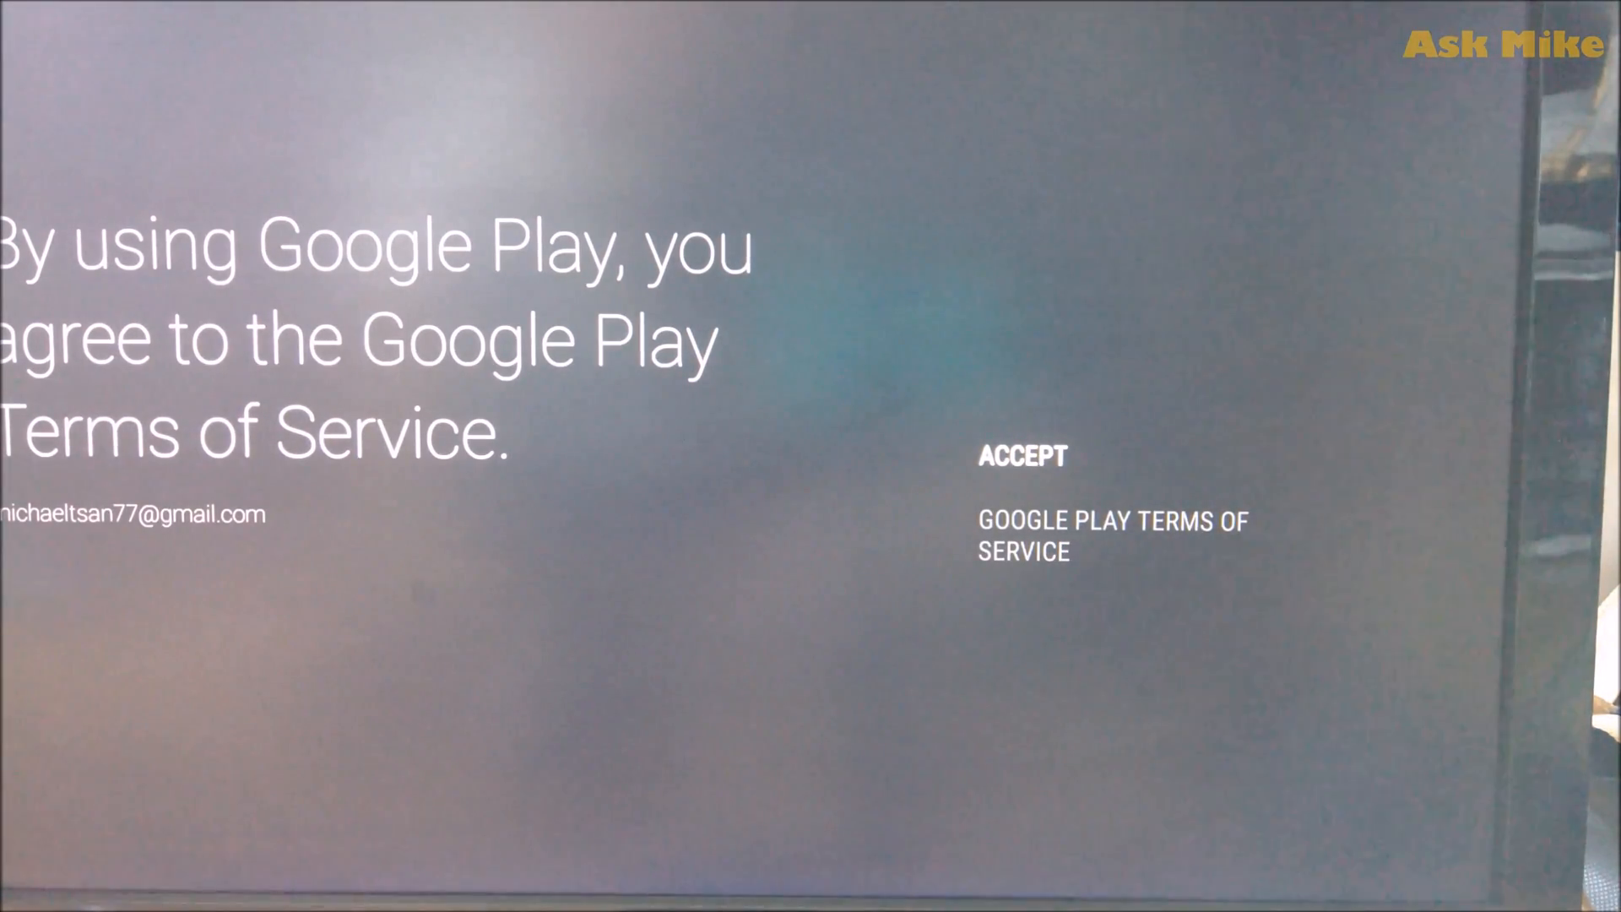
# Accept the Google Play Terms of Service and scroll through the featured apps
pyautogui.click(1021, 456)
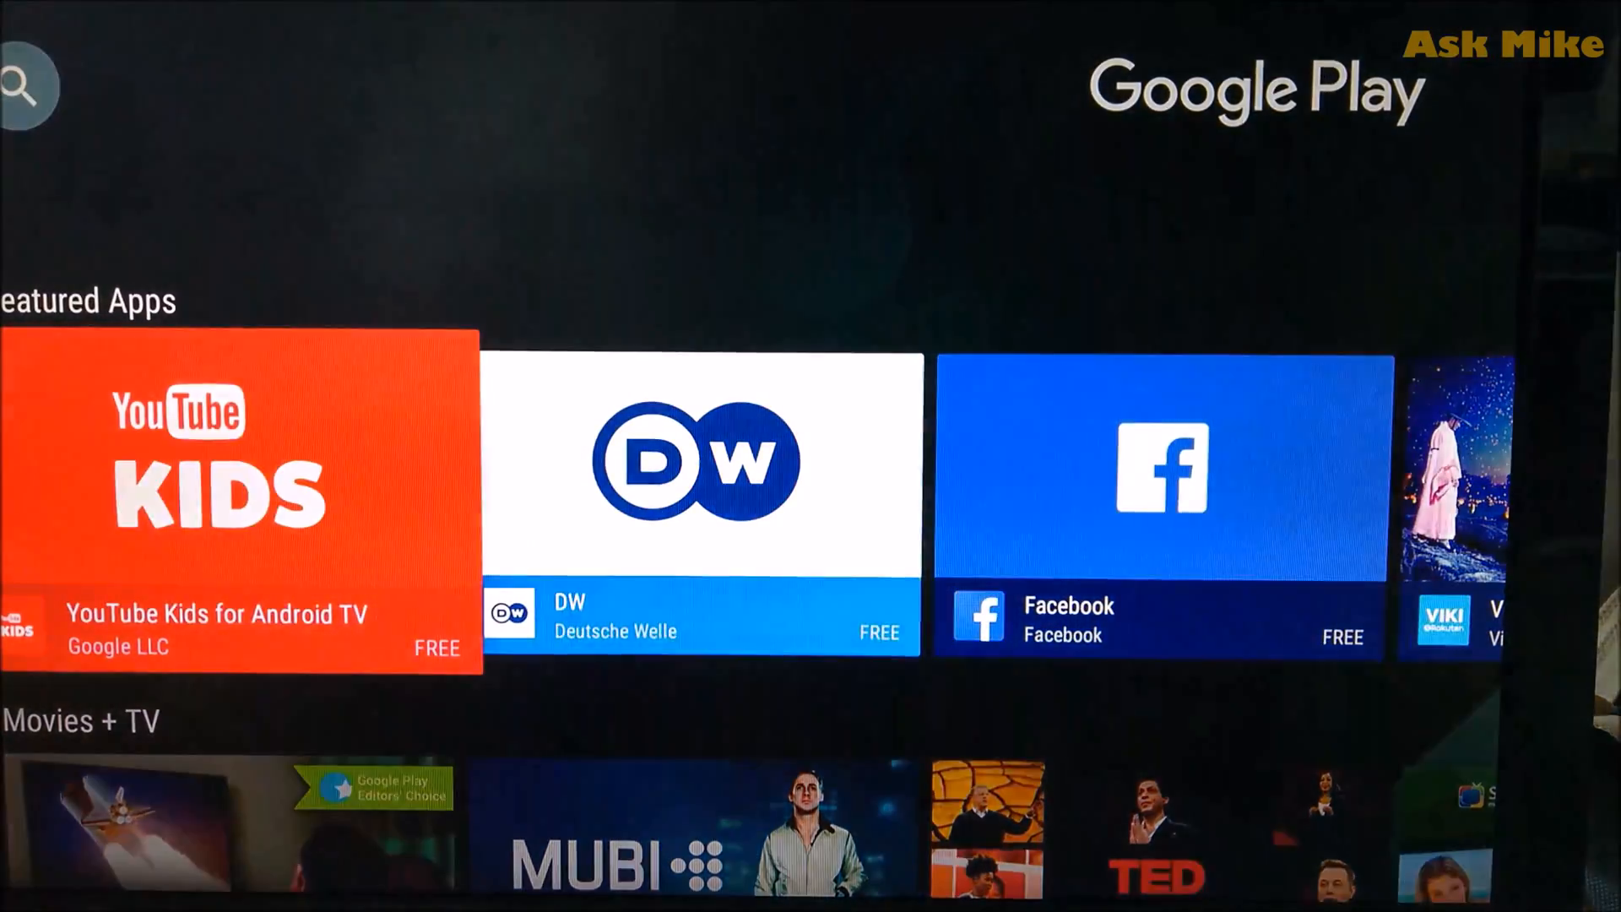
pyautogui.scroll(-3)
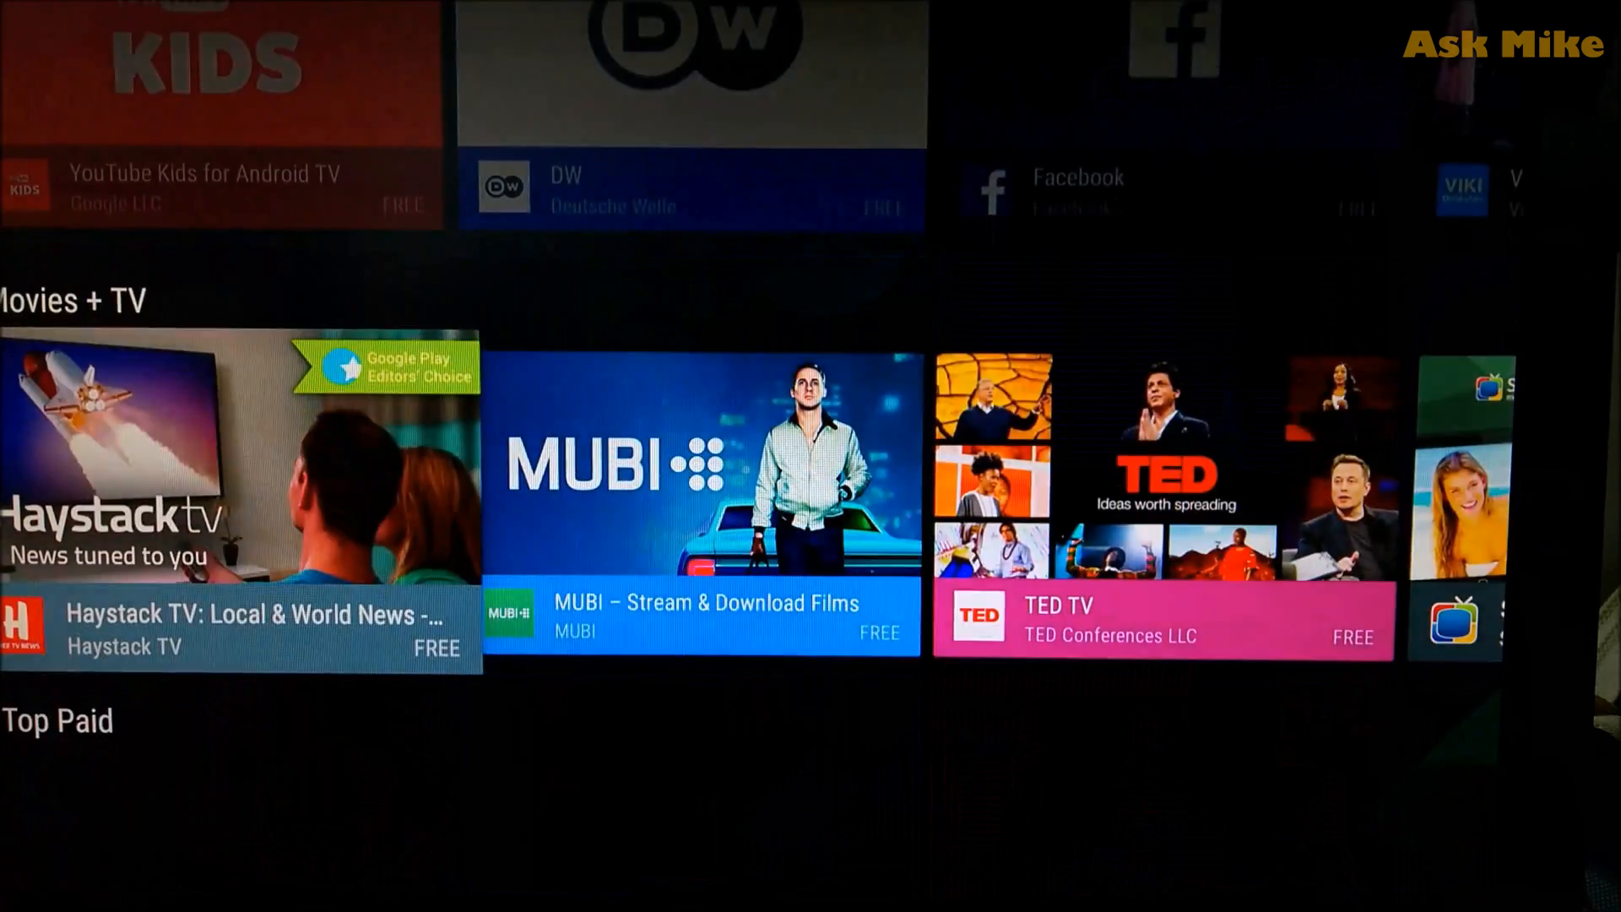